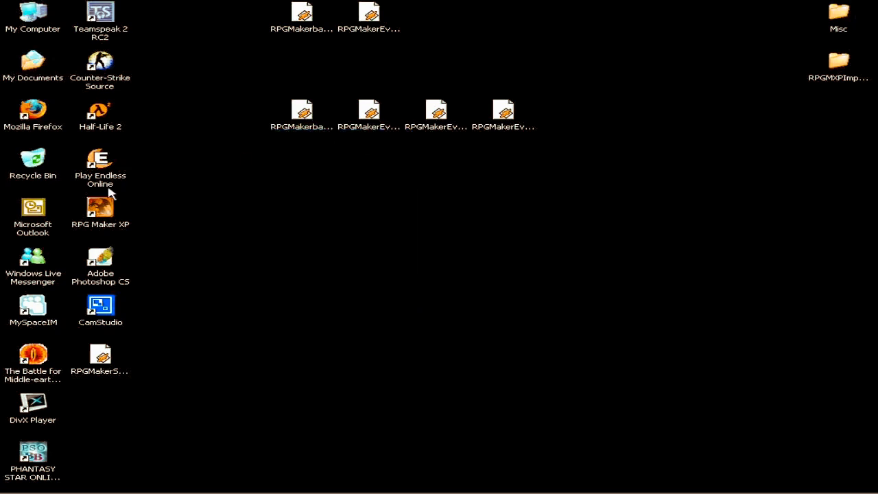
{"action": "mouse_move", "coordinate": [144, 214]}
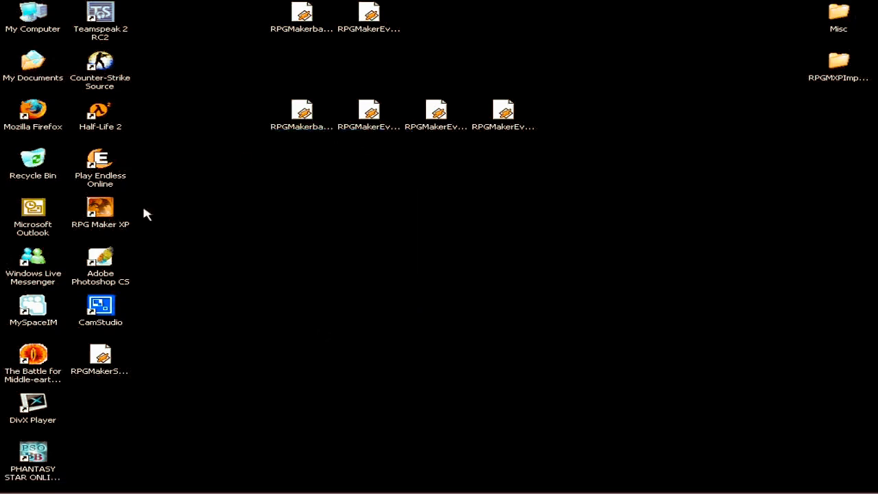
{"action": "mouse_move", "coordinate": [115, 219]}
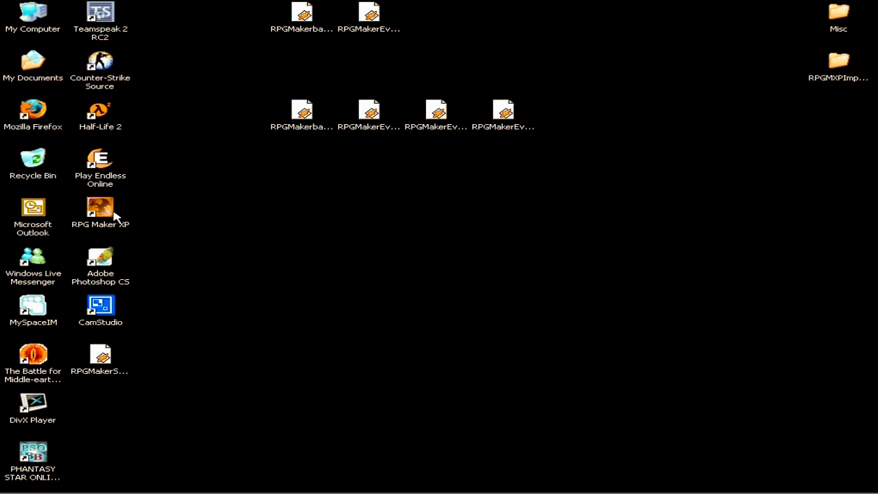
Select the RPG Maker XP shortcut on the desktop to launch it.
{"action": "left_click", "coordinate": [100, 207]}
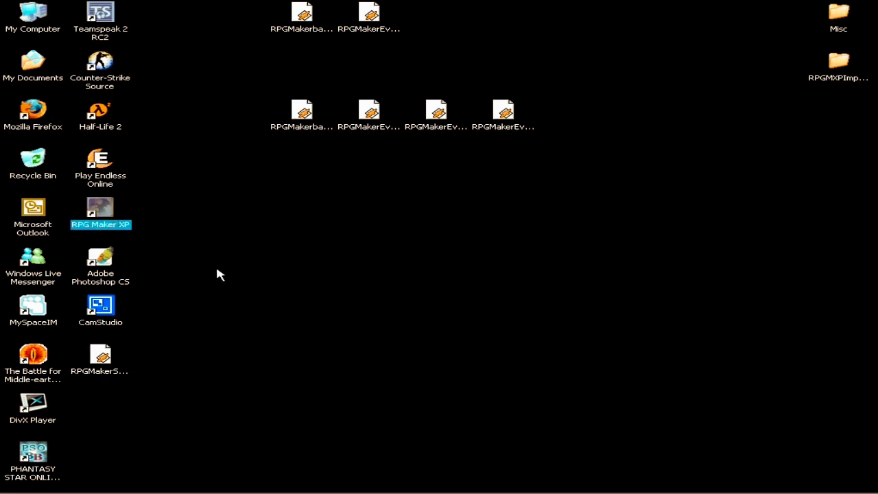
{"action": "double_click", "coordinate": [100, 207]}
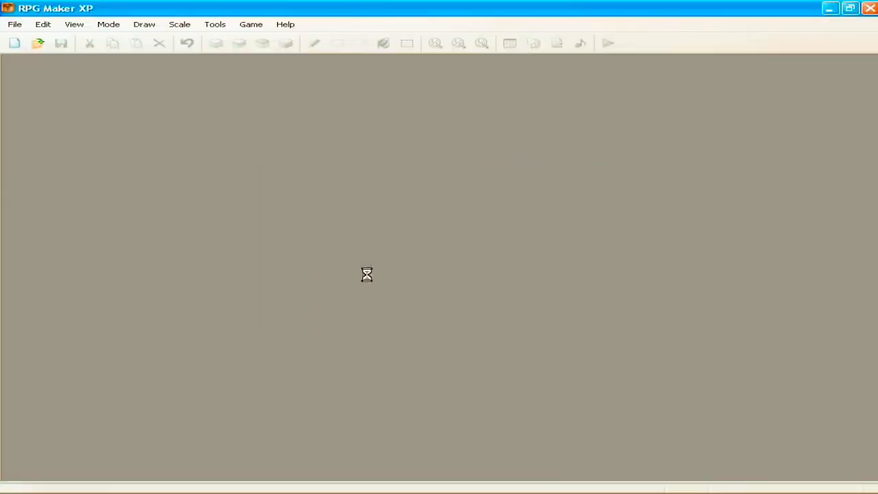
{"action": "left_click", "coordinate": [39, 42]}
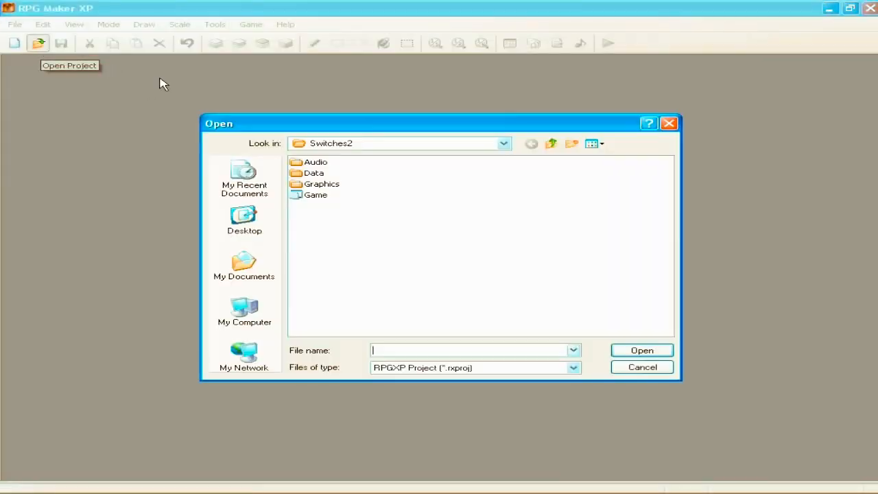
{"action": "left_click", "coordinate": [642, 368]}
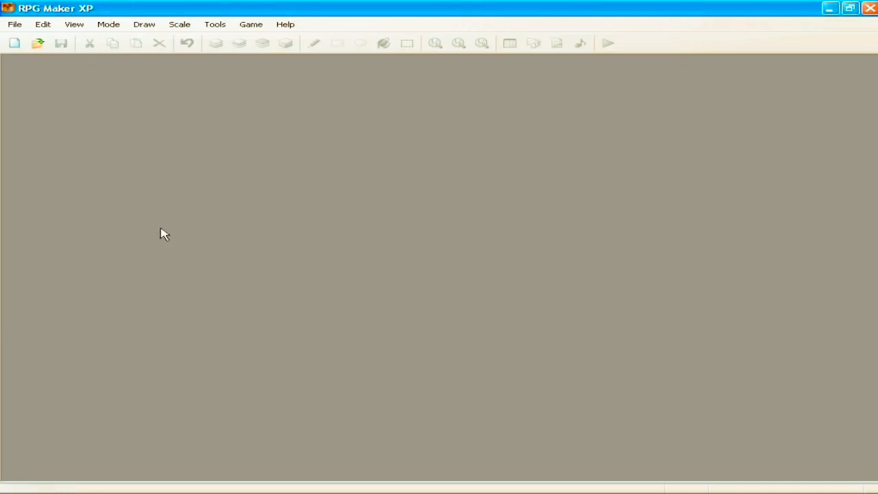
{"action": "mouse_move", "coordinate": [38, 42]}
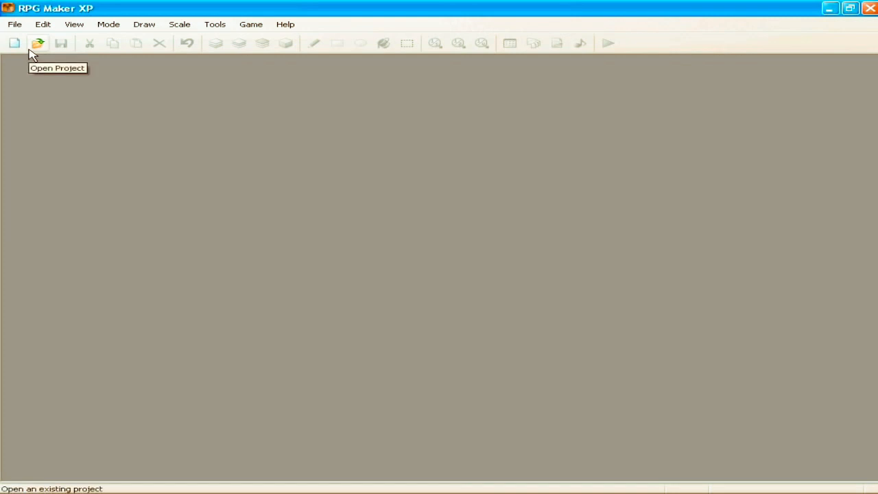
{"action": "mouse_move", "coordinate": [288, 200]}
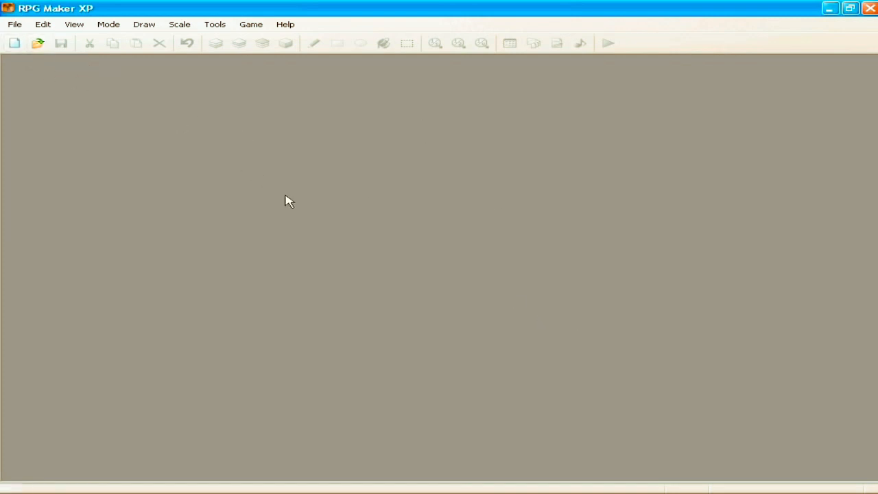
{"action": "mouse_move", "coordinate": [157, 144]}
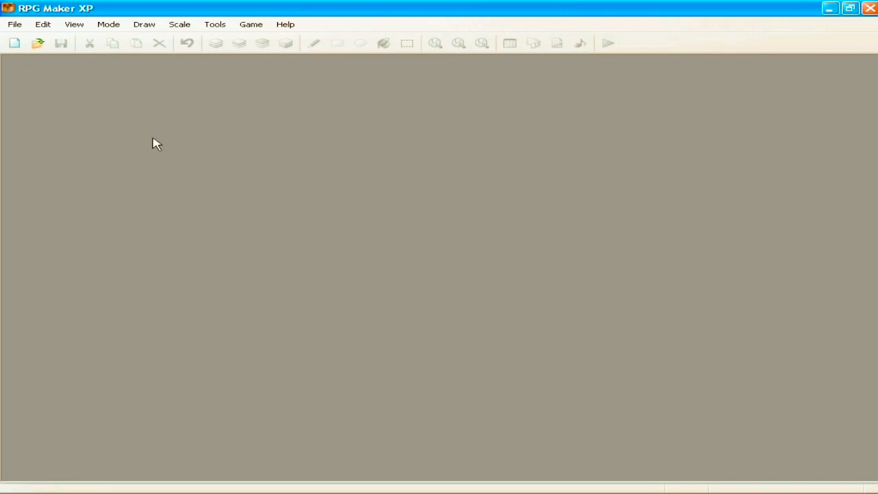
{"action": "mouse_move", "coordinate": [390, 284]}
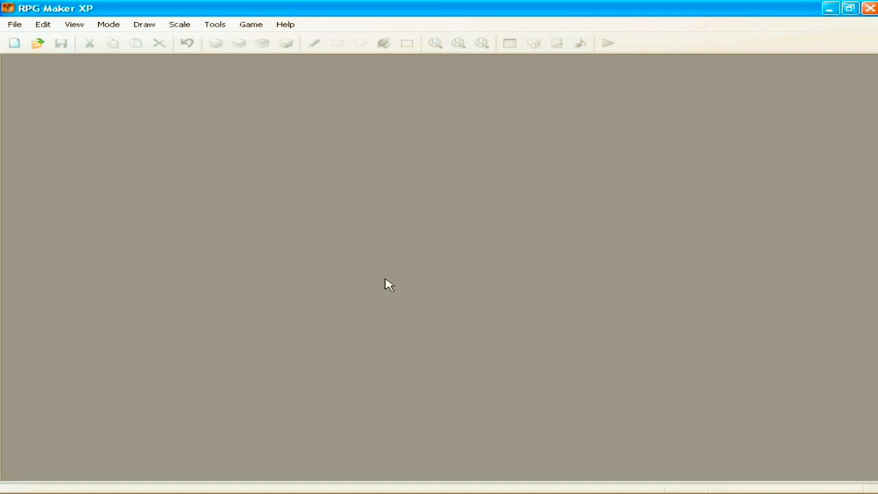
{"action": "mouse_move", "coordinate": [387, 278]}
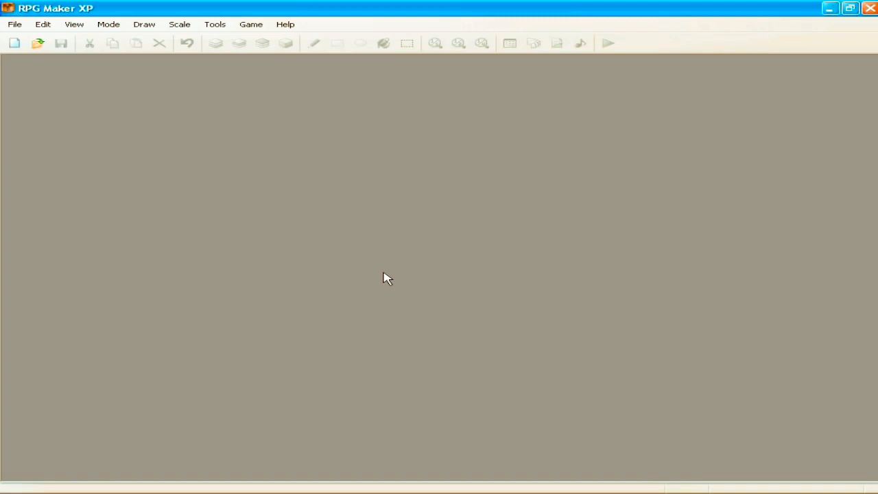
{"action": "mouse_move", "coordinate": [229, 219]}
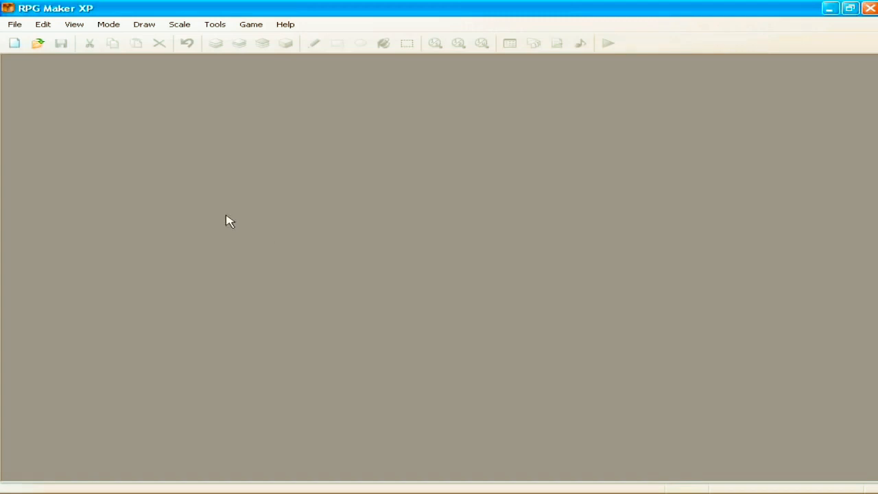
{"action": "mouse_move", "coordinate": [34, 75]}
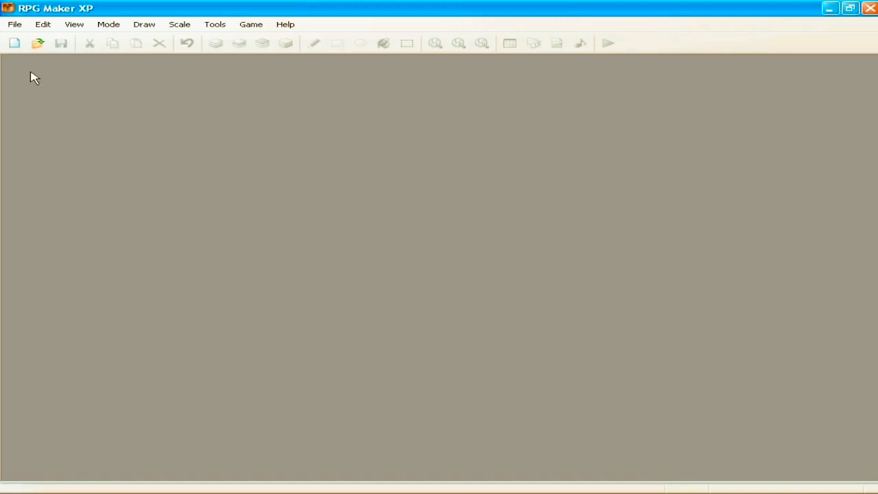
Create a new project named isadjsadas, opening its grass map MAP001.
{"action": "left_click", "coordinate": [14, 43]}
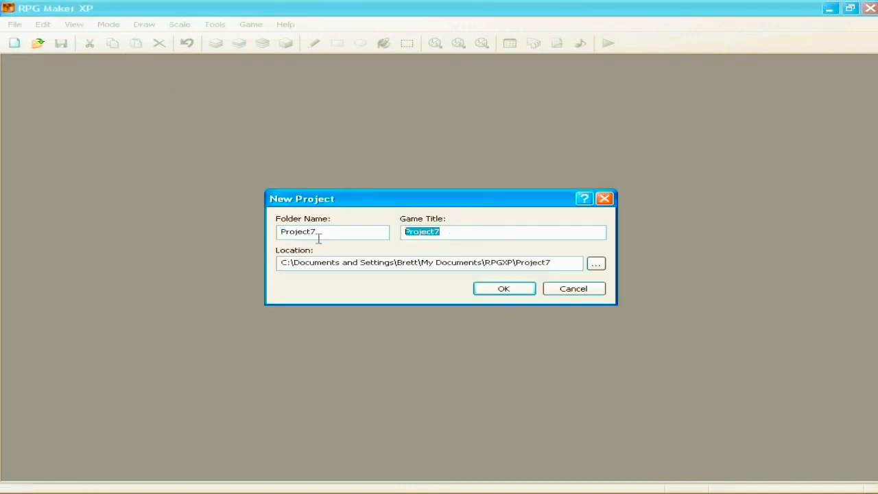
{"action": "left_click", "coordinate": [504, 288]}
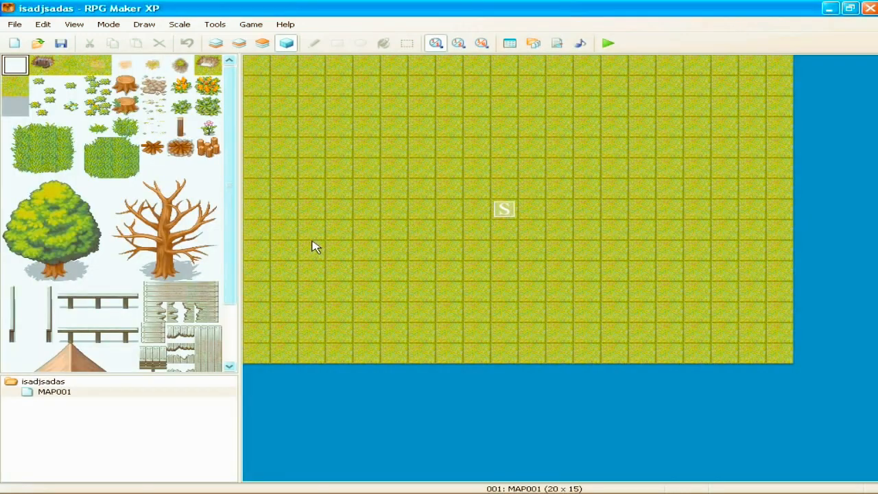
{"action": "mouse_move", "coordinate": [497, 230]}
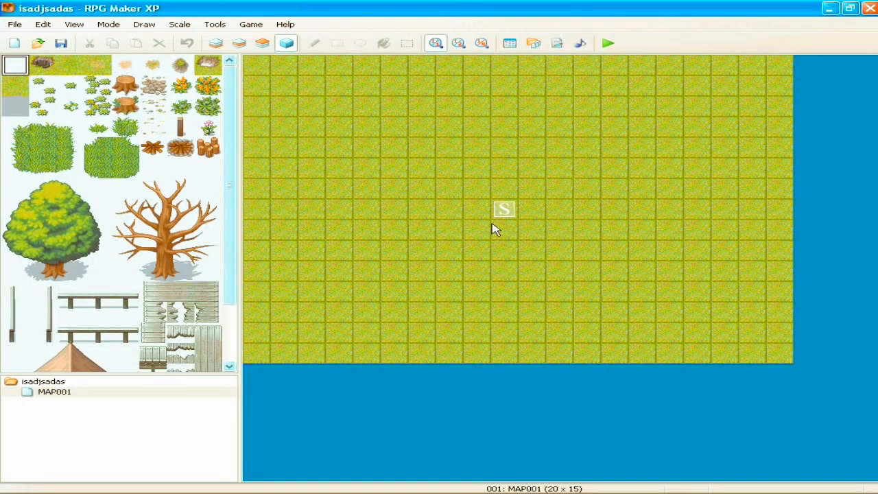
{"action": "mouse_move", "coordinate": [506, 113]}
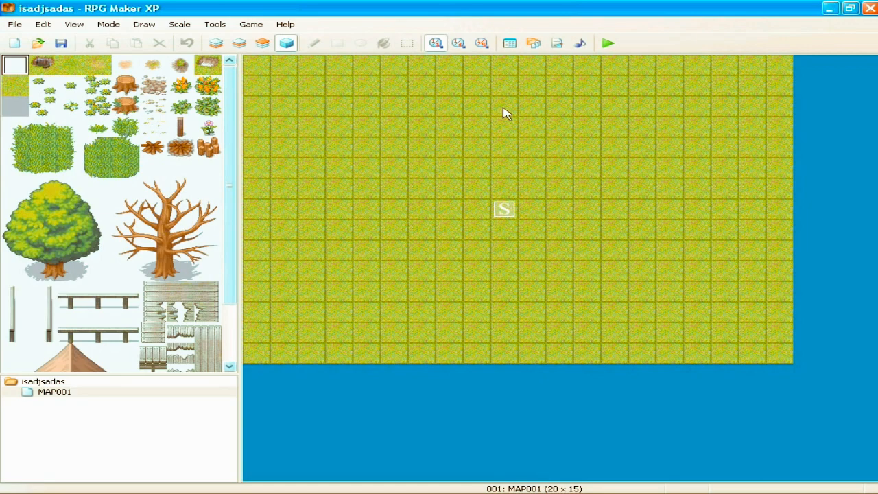
Create a new event above the player start with the 002-Fighter02 character graphic.
{"action": "double_click", "coordinate": [505, 209]}
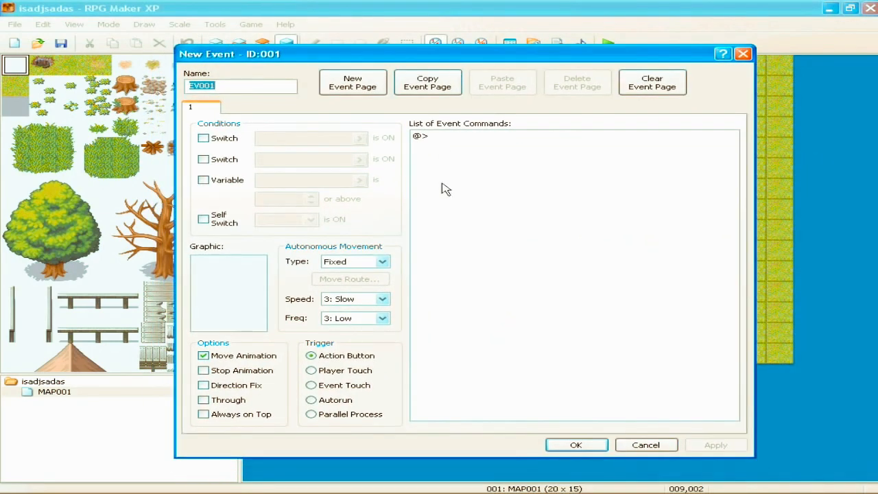
{"action": "mouse_move", "coordinate": [384, 208]}
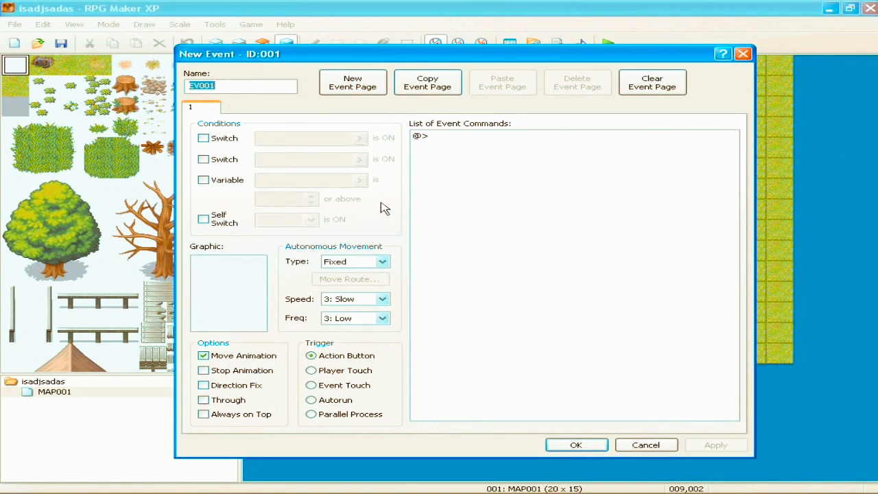
{"action": "mouse_move", "coordinate": [376, 212]}
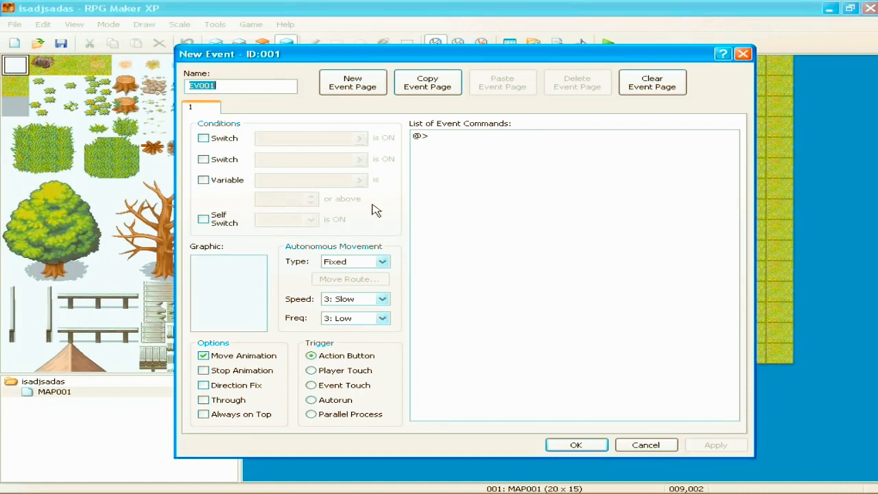
{"action": "mouse_move", "coordinate": [259, 158]}
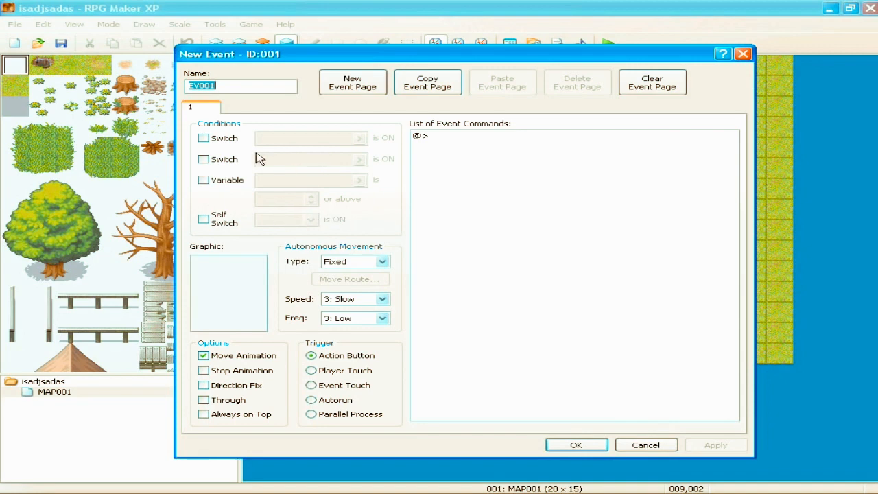
{"action": "mouse_move", "coordinate": [379, 198]}
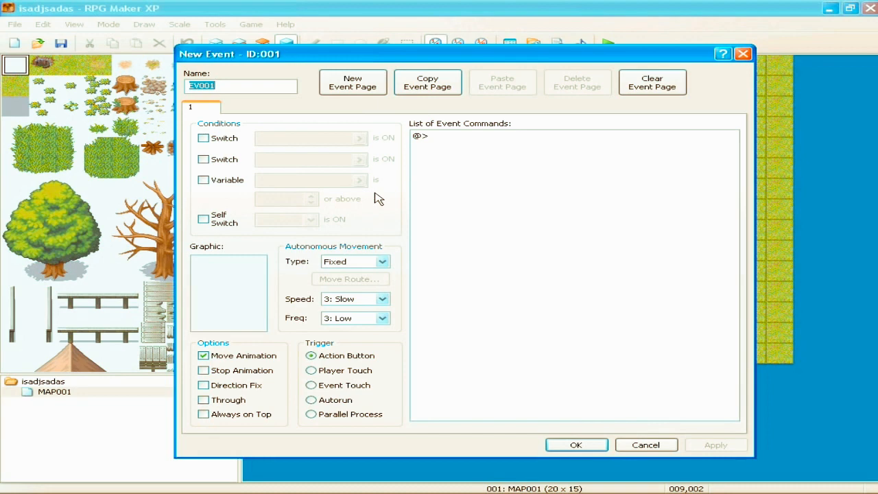
{"action": "mouse_move", "coordinate": [489, 210]}
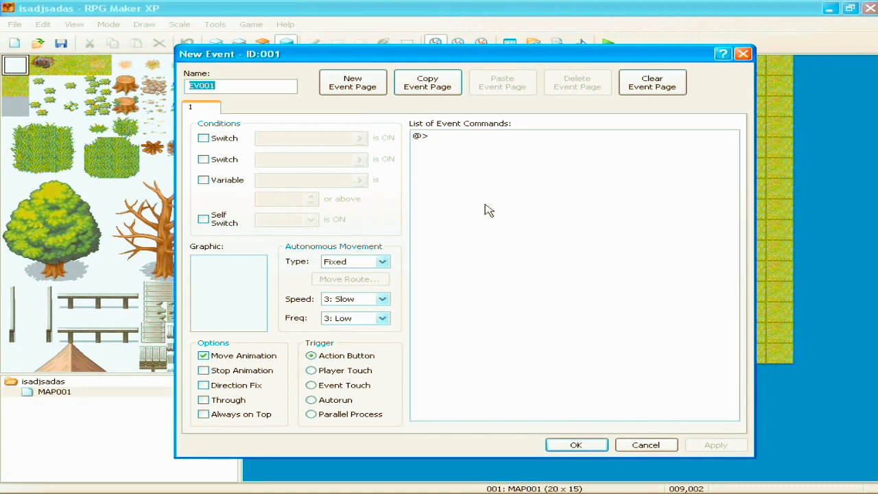
{"action": "left_click", "coordinate": [228, 291]}
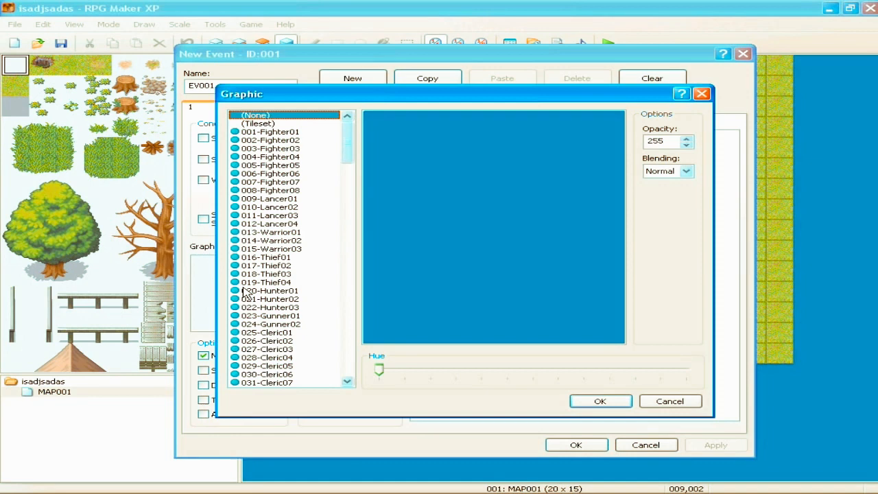
{"action": "left_click", "coordinate": [269, 140]}
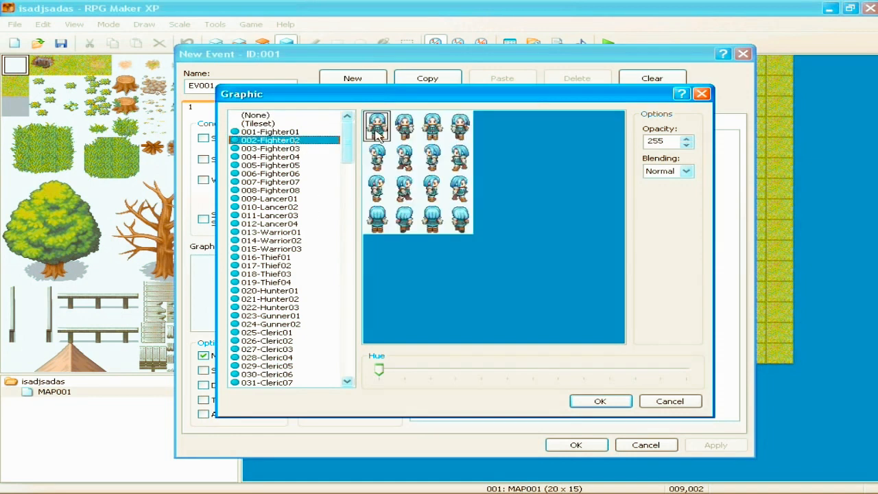
{"action": "left_click", "coordinate": [599, 400]}
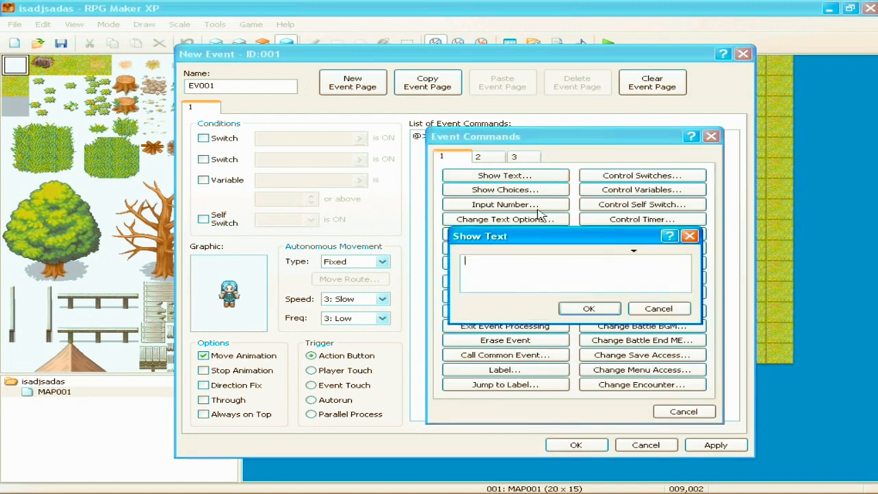
{"action": "mouse_move", "coordinate": [561, 253]}
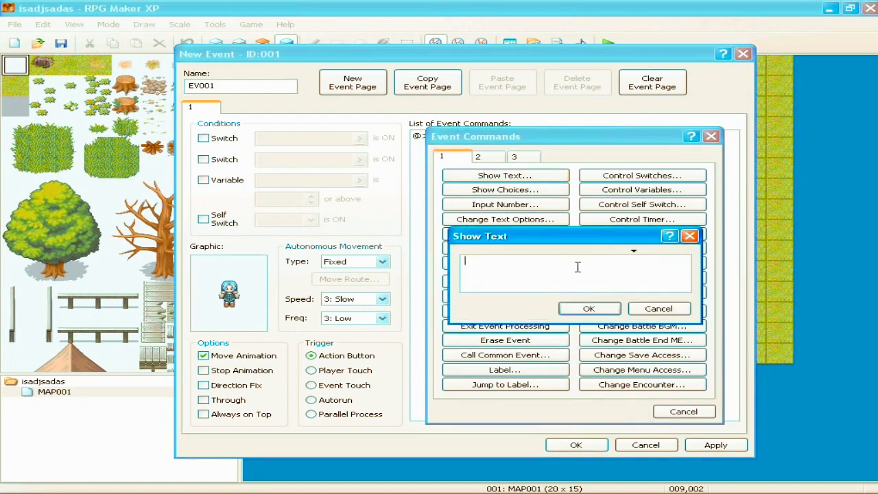
Give the event a text message reading 'This is a tutorial.'.
{"action": "type", "text": "This"}
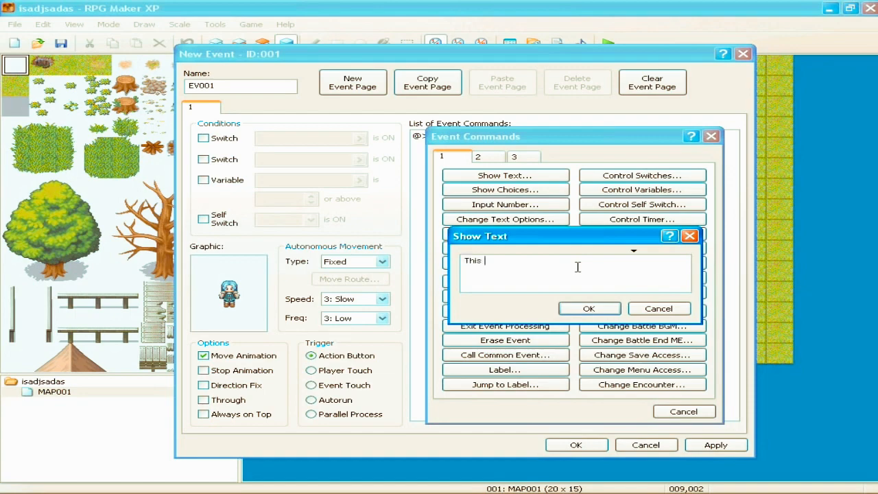
{"action": "type", "text": "is a tutorial."}
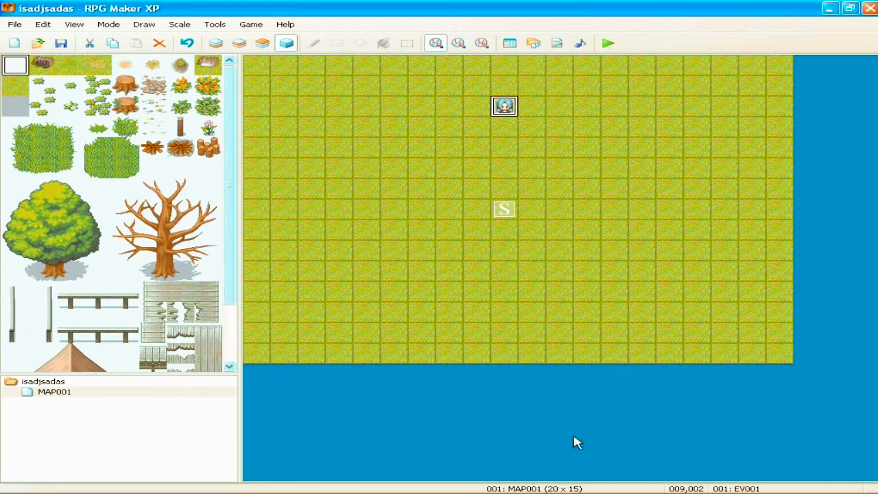
{"action": "left_click", "coordinate": [608, 42]}
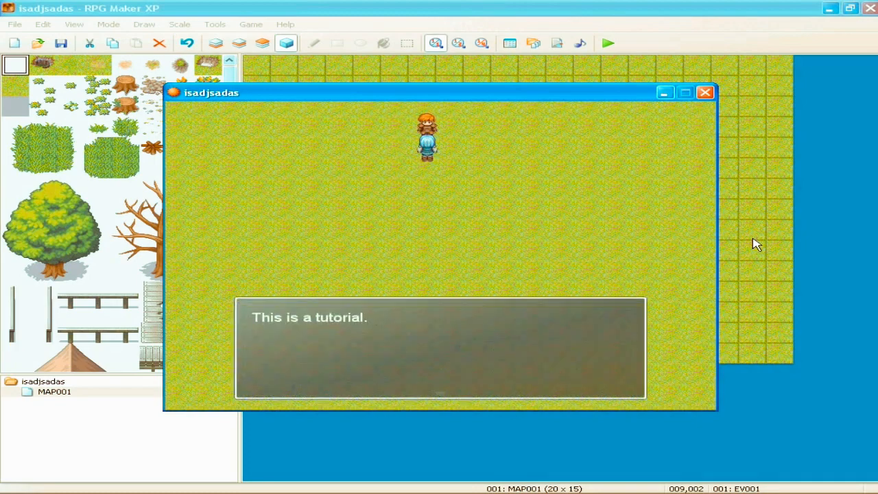
{"action": "left_click", "coordinate": [705, 92]}
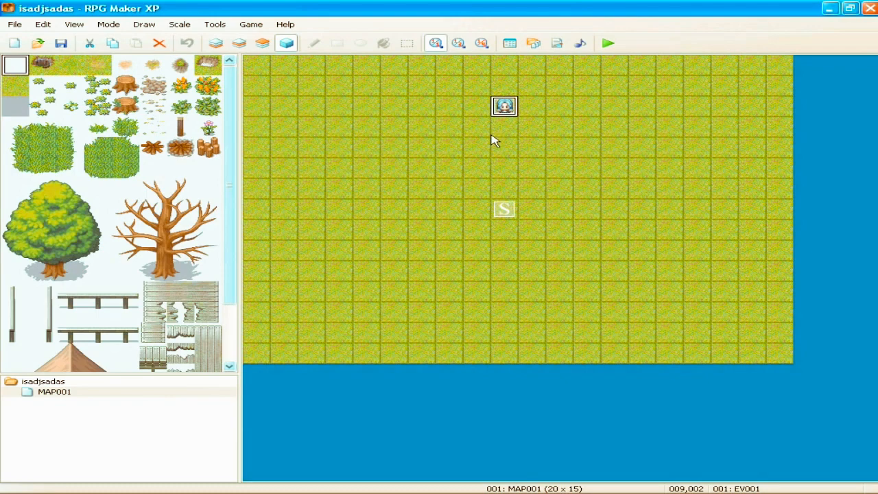
Add a second event page conditioned on switch 0001, named guytalks, being ON.
{"action": "double_click", "coordinate": [505, 107]}
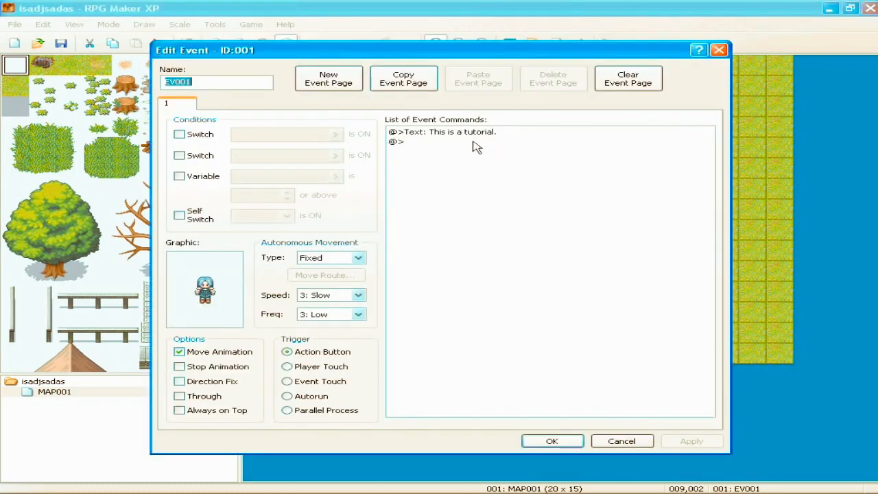
{"action": "left_click", "coordinate": [330, 78]}
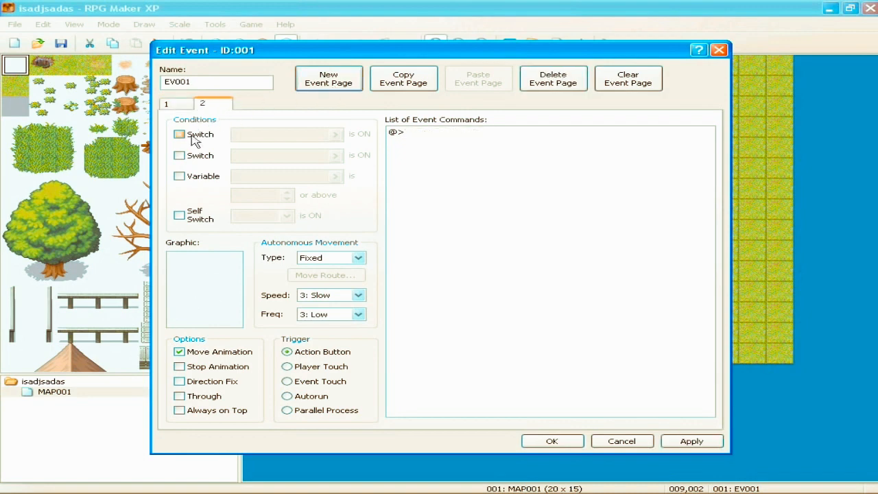
{"action": "left_click", "coordinate": [178, 134]}
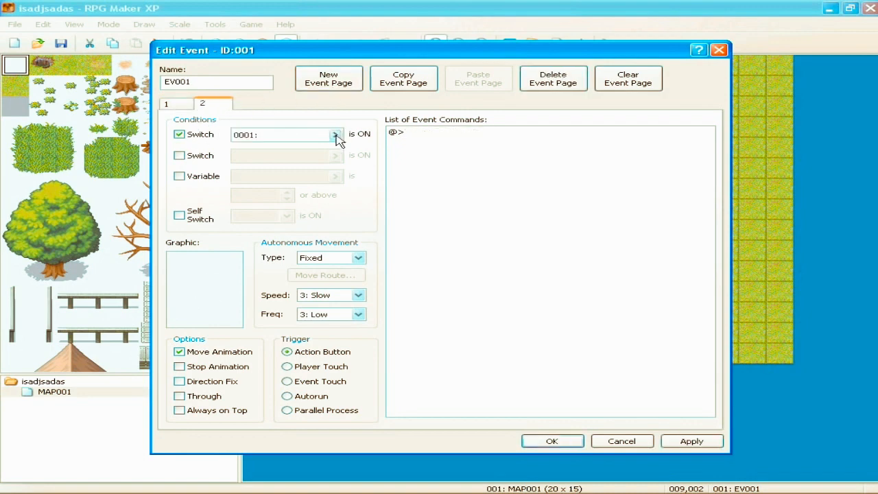
{"action": "left_click", "coordinate": [334, 134]}
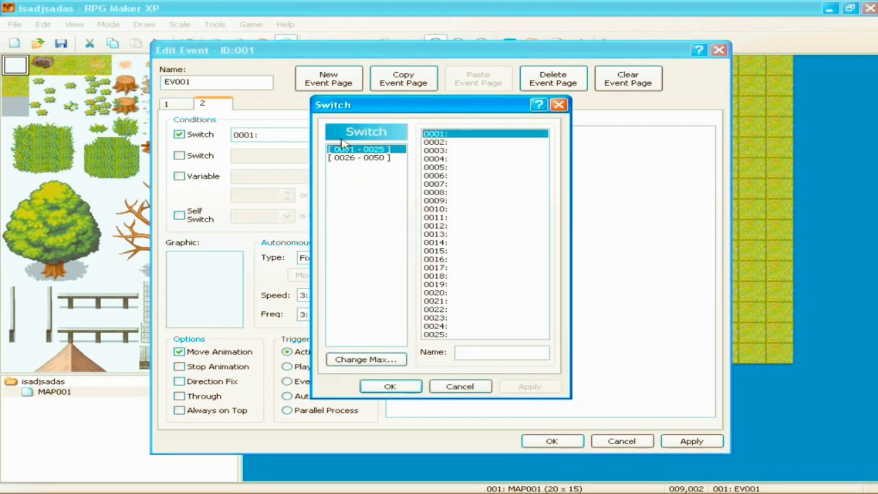
{"action": "mouse_move", "coordinate": [460, 148]}
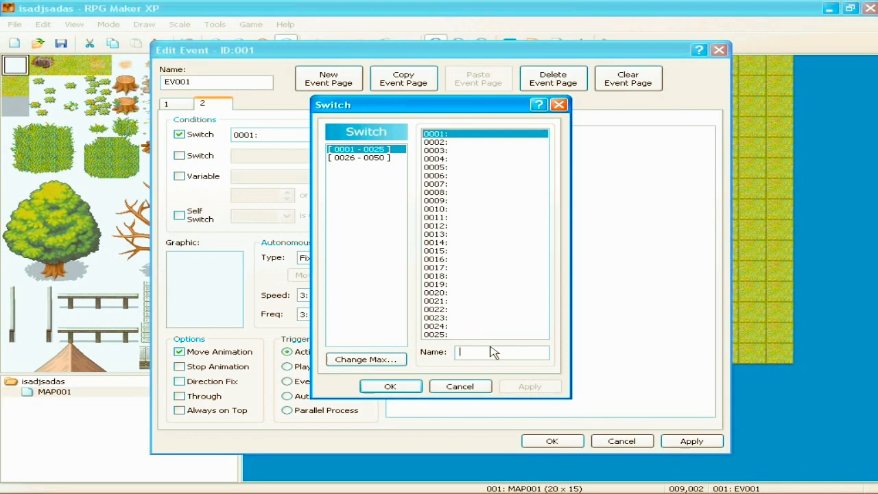
{"action": "mouse_move", "coordinate": [591, 199]}
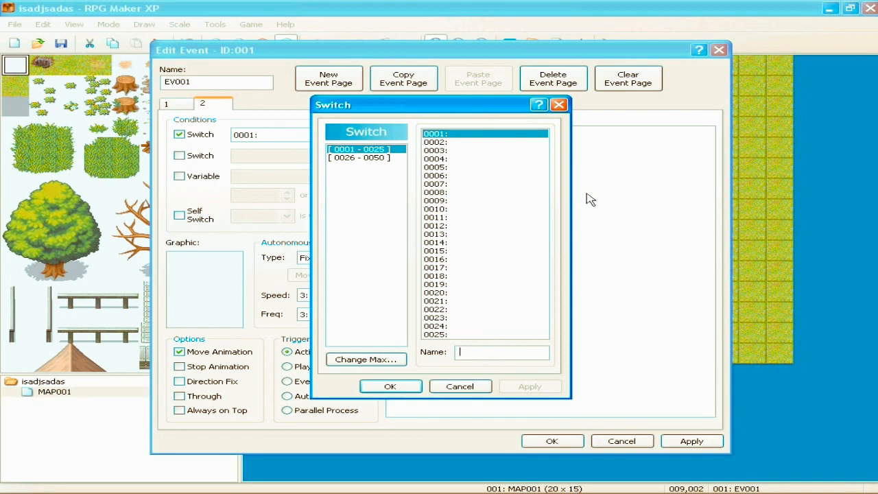
{"action": "type", "text": "guytalk"}
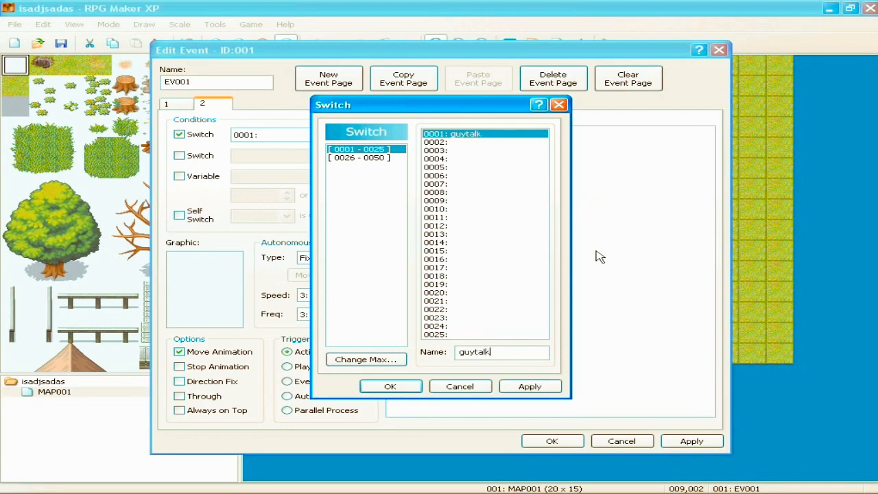
{"action": "left_click", "coordinate": [389, 386]}
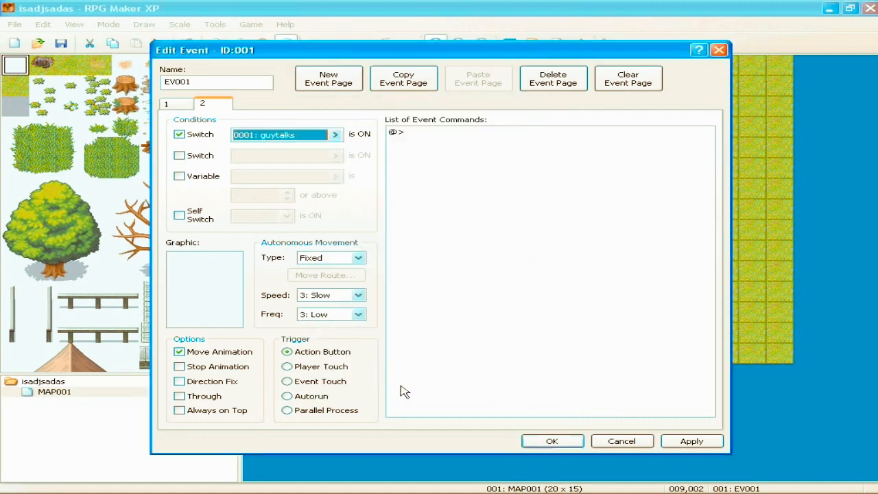
{"action": "mouse_move", "coordinate": [219, 113]}
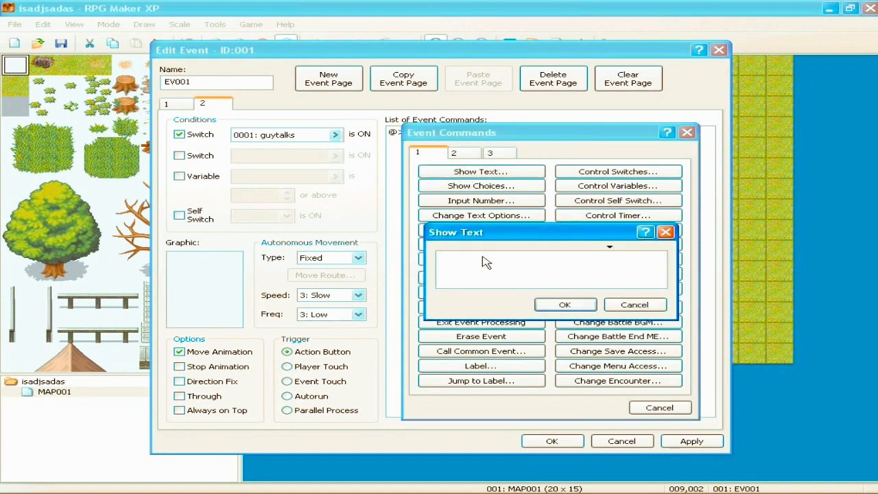
Add a Show Text command on page 2 reading 'This is still a tutorial.'.
{"action": "type", "text": "This is s"}
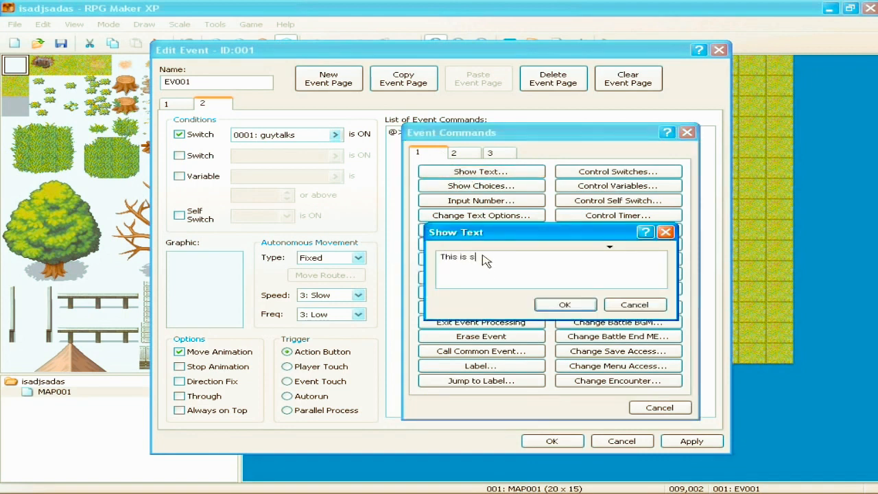
{"action": "type", "text": "till a tutorial"}
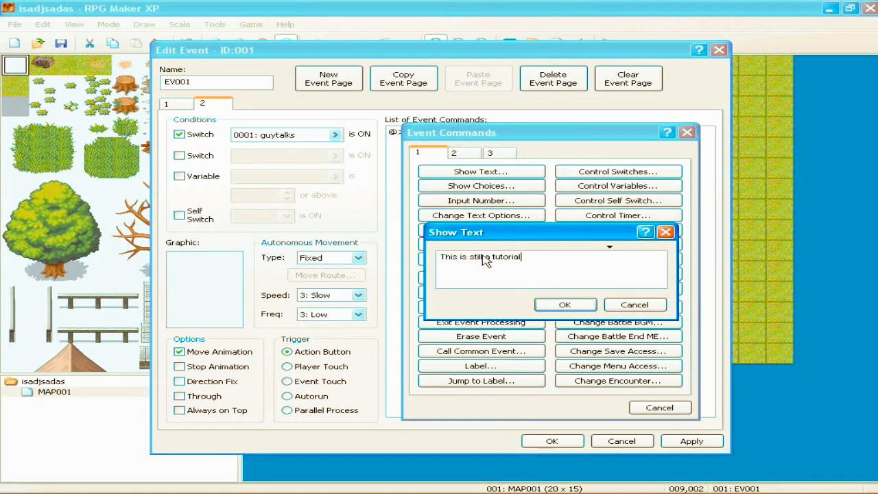
{"action": "left_click", "coordinate": [565, 305]}
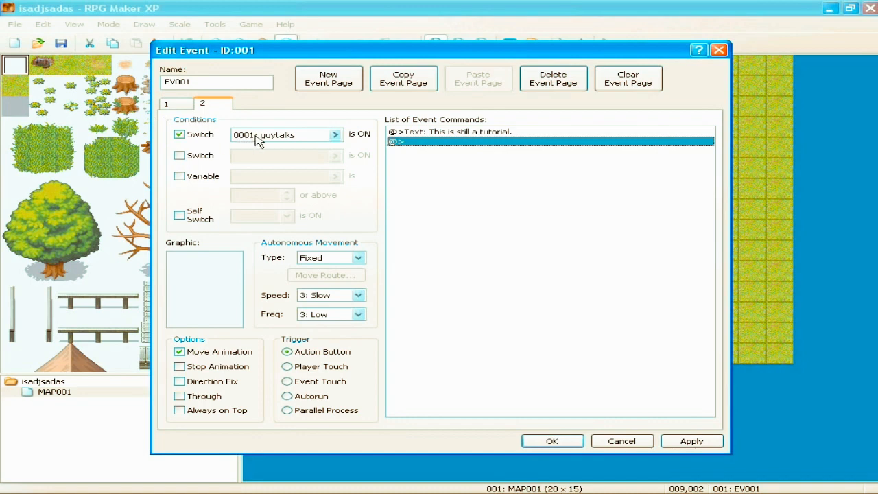
{"action": "mouse_move", "coordinate": [411, 137]}
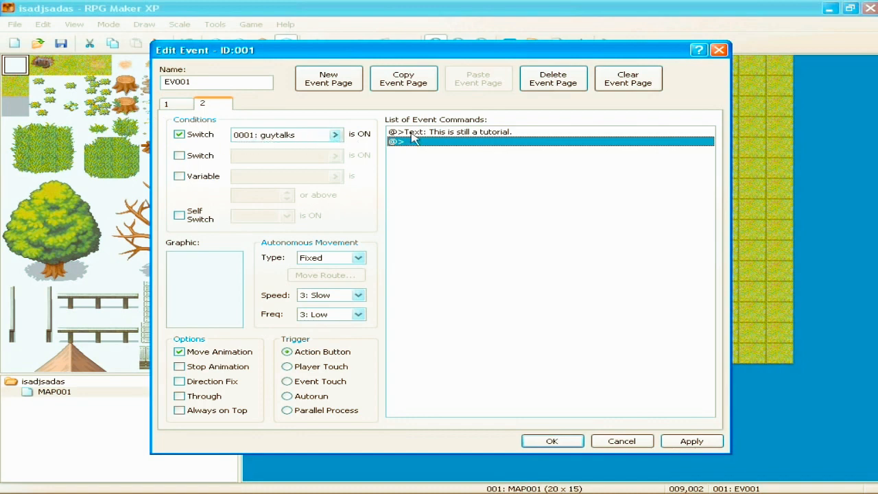
{"action": "mouse_move", "coordinate": [441, 137]}
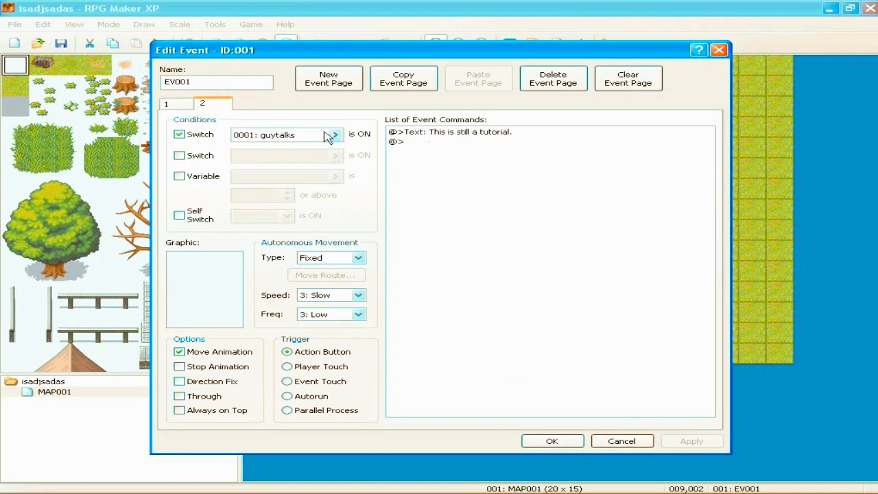
On page 1 add Control Switches setting guytalks ON after the message, then save the event.
{"action": "left_click", "coordinate": [166, 104]}
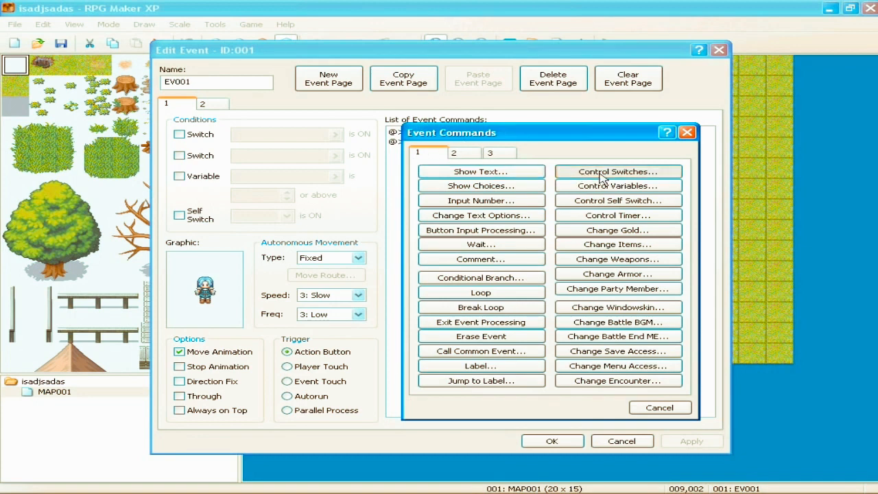
{"action": "left_click", "coordinate": [618, 171]}
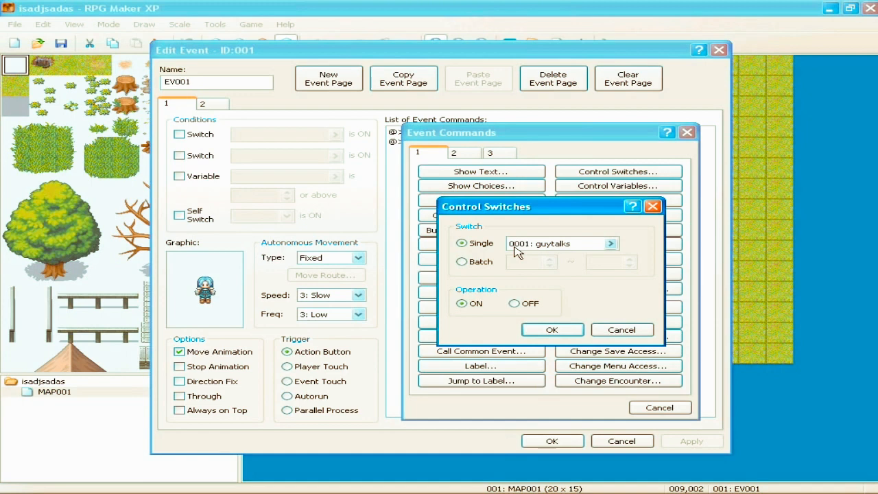
{"action": "mouse_move", "coordinate": [480, 303]}
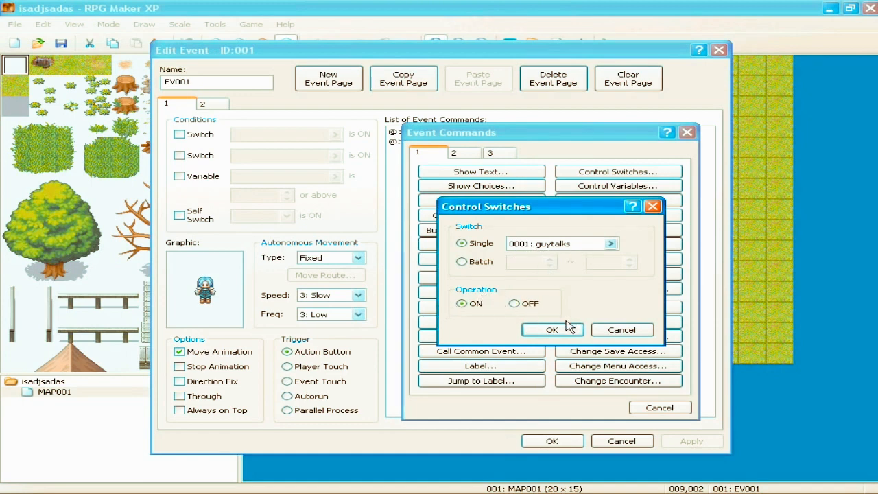
{"action": "left_click", "coordinate": [551, 329]}
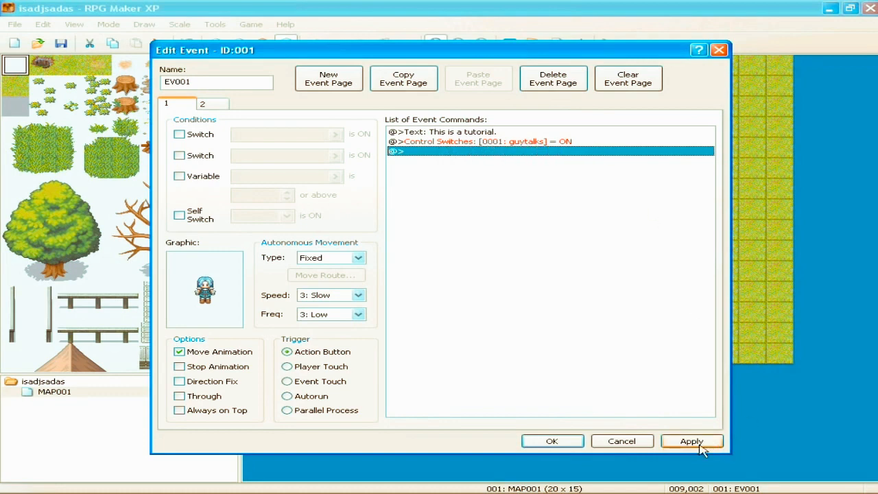
{"action": "left_click", "coordinate": [202, 103]}
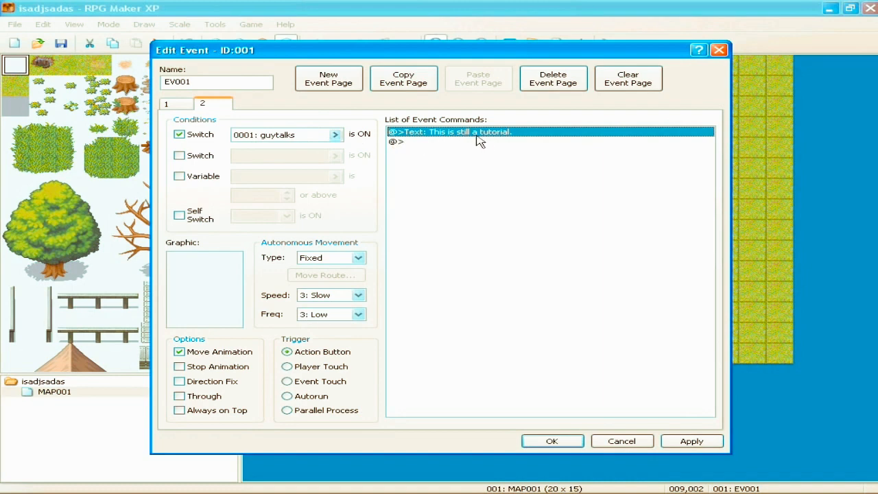
{"action": "mouse_move", "coordinate": [397, 167]}
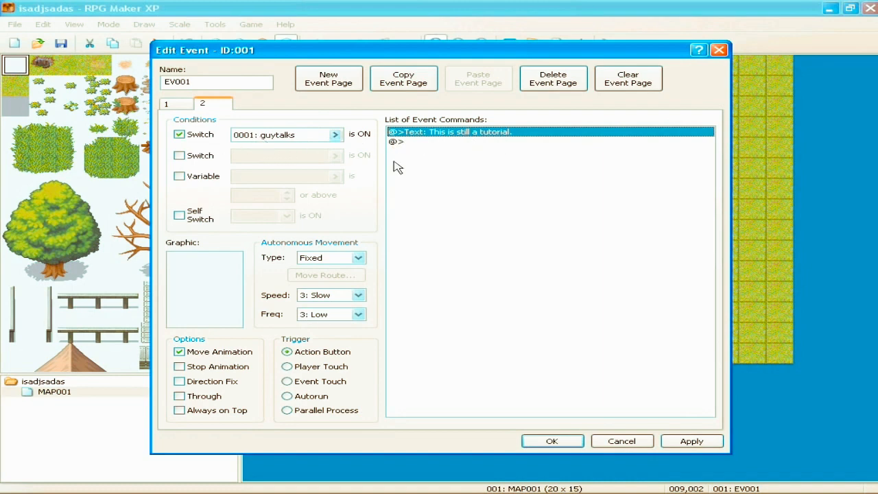
{"action": "left_click", "coordinate": [551, 442]}
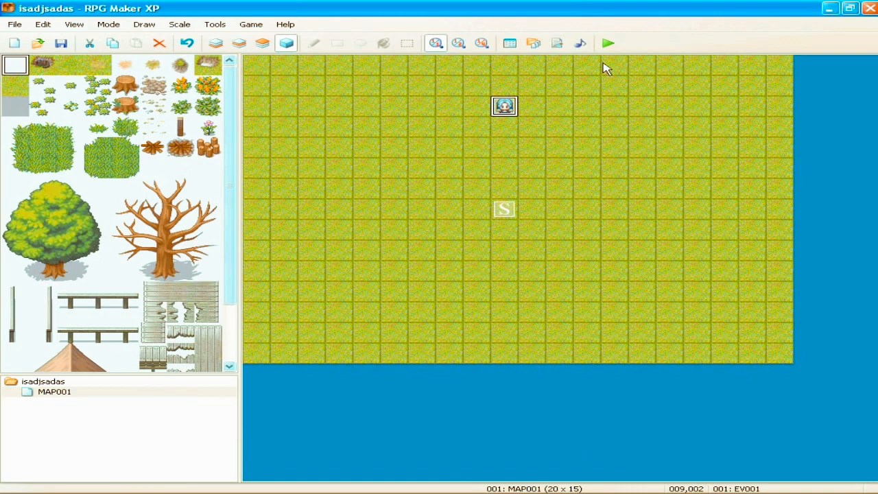
{"action": "left_click", "coordinate": [608, 43]}
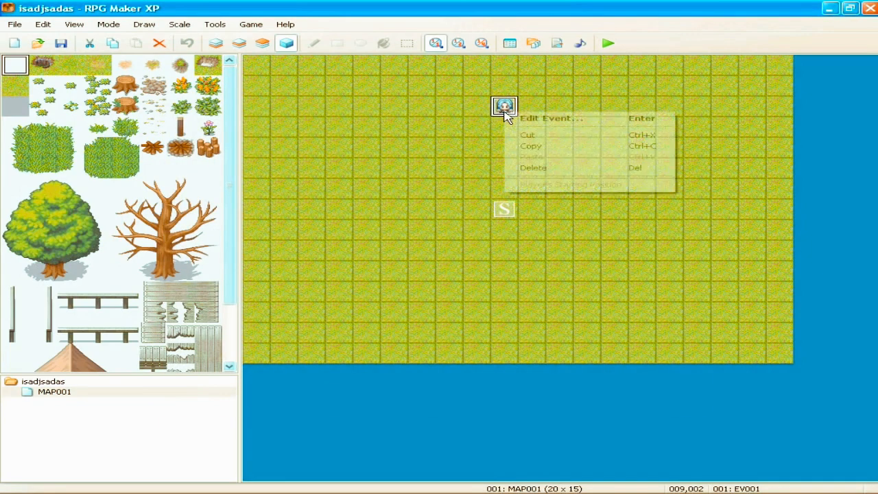
Give the second event page a character sprite and save the event, closing the editor.
{"action": "left_click", "coordinate": [551, 118]}
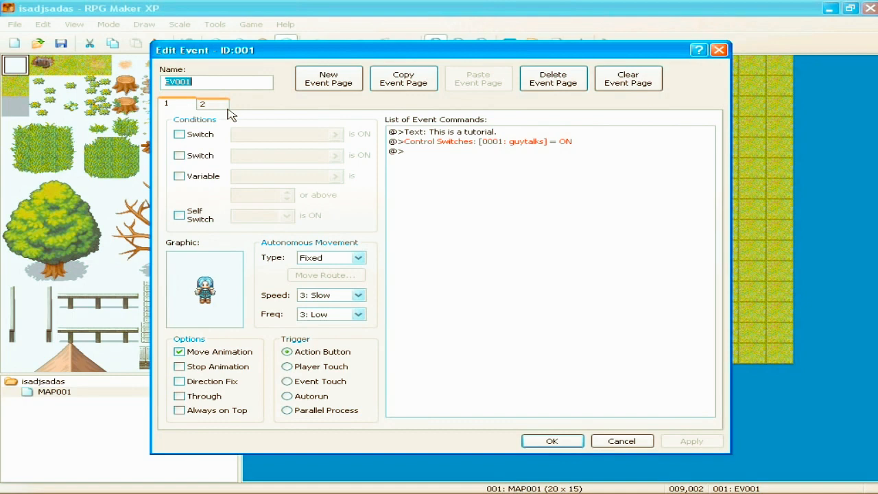
{"action": "left_click", "coordinate": [164, 103]}
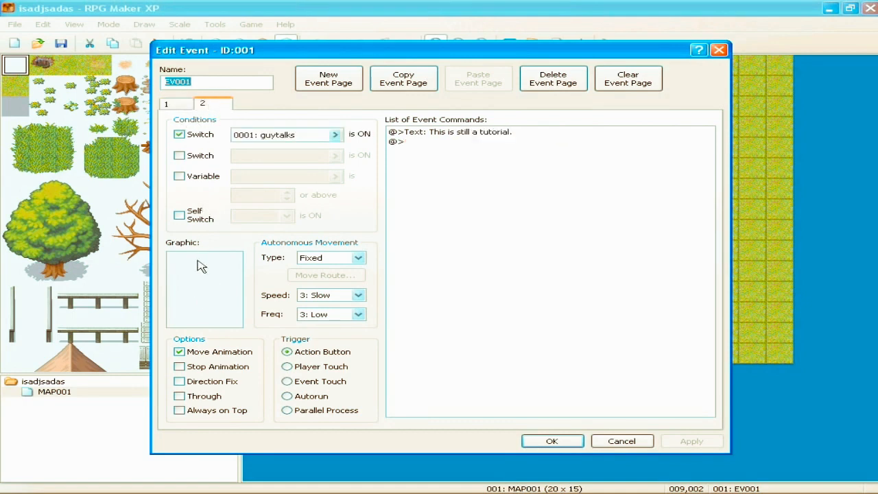
{"action": "left_click", "coordinate": [203, 288]}
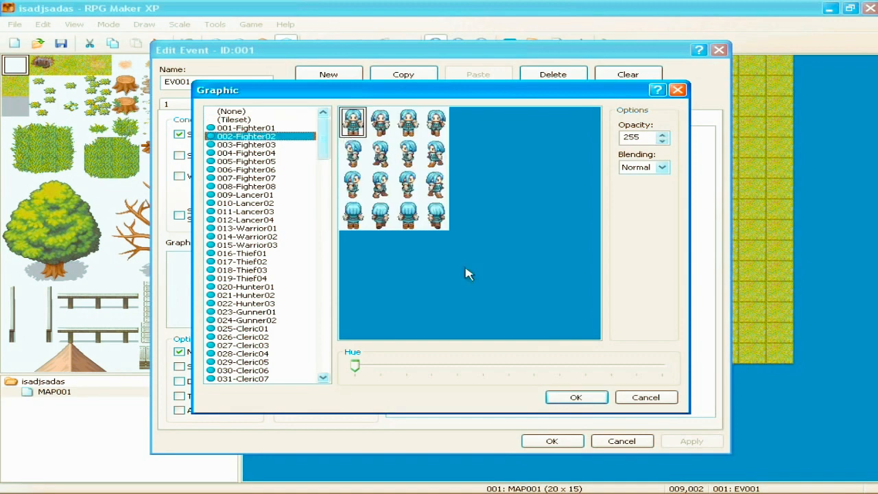
{"action": "left_click", "coordinate": [576, 396]}
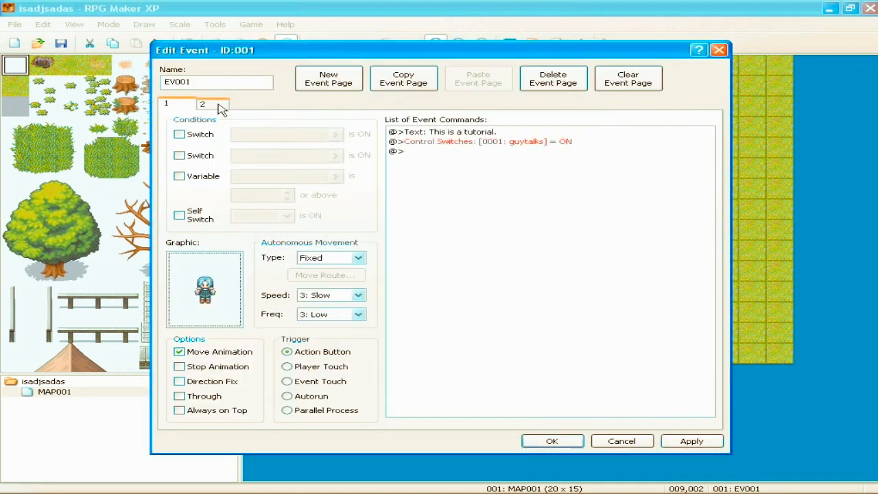
{"action": "left_click", "coordinate": [203, 104]}
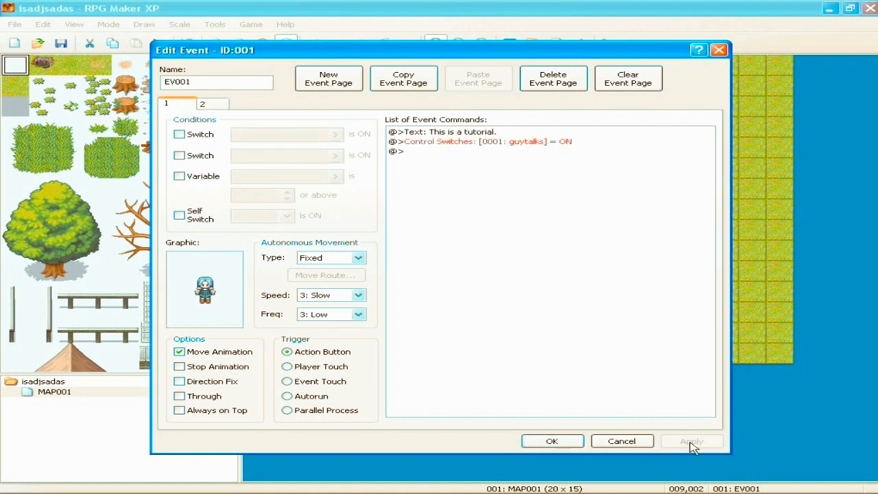
{"action": "left_click", "coordinate": [551, 442]}
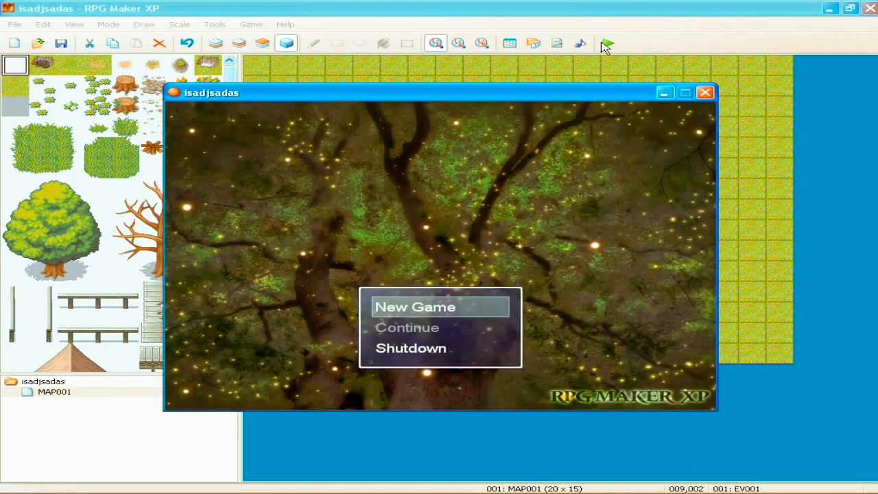
Playtest a New Game to hear 'This is still a tutorial.', then reopen the NPC event.
{"action": "left_click", "coordinate": [414, 307]}
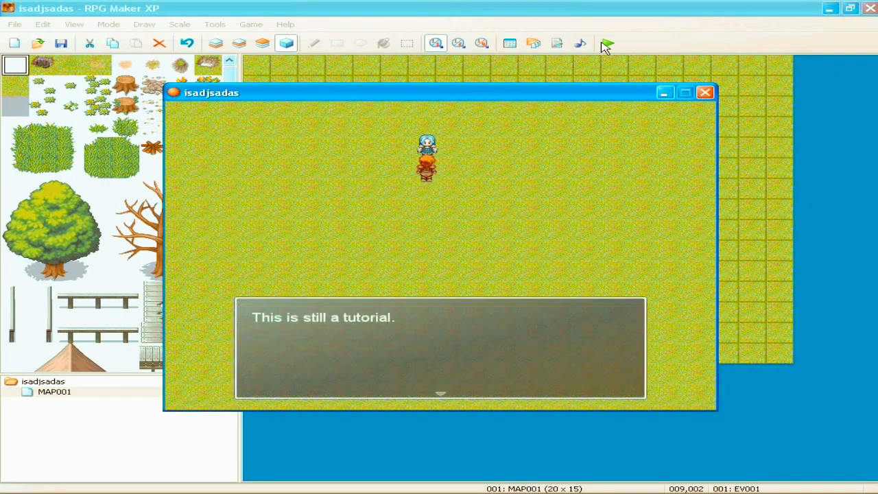
{"action": "left_click", "coordinate": [705, 91]}
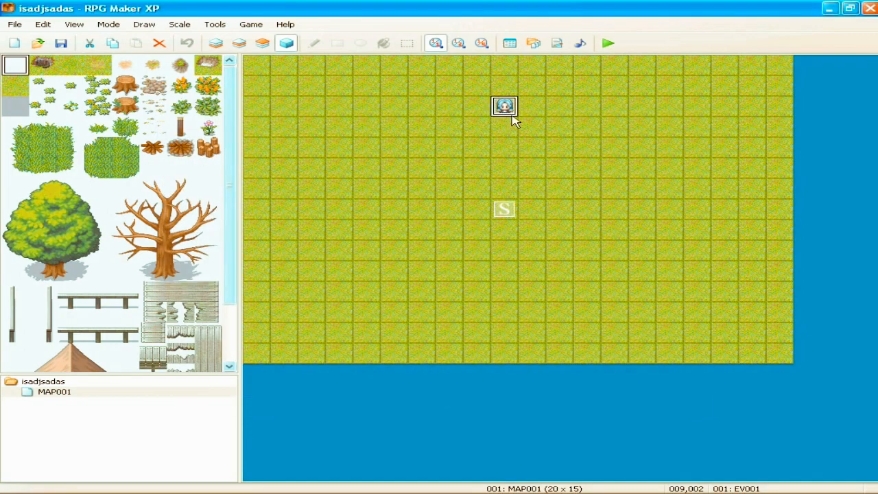
{"action": "double_click", "coordinate": [504, 105]}
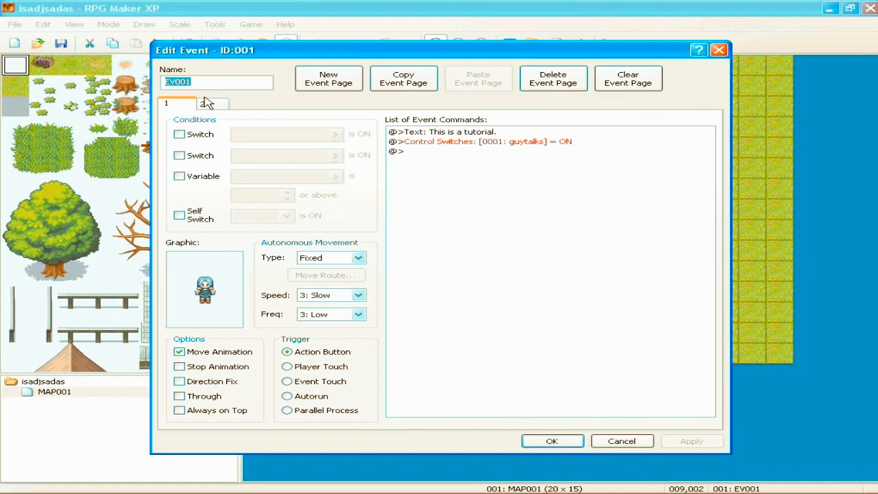
On page 2 add Control Switches turning guytalks OFF after the message, and save the event.
{"action": "left_click", "coordinate": [202, 103]}
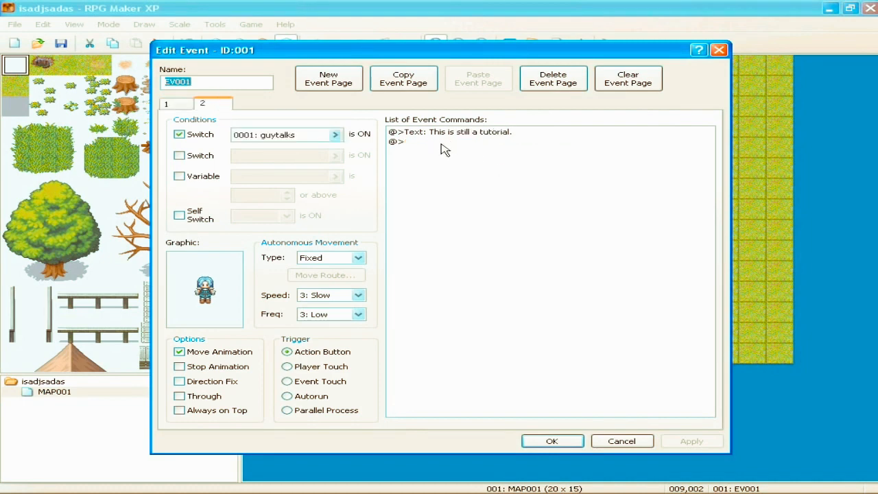
{"action": "double_click", "coordinate": [404, 142]}
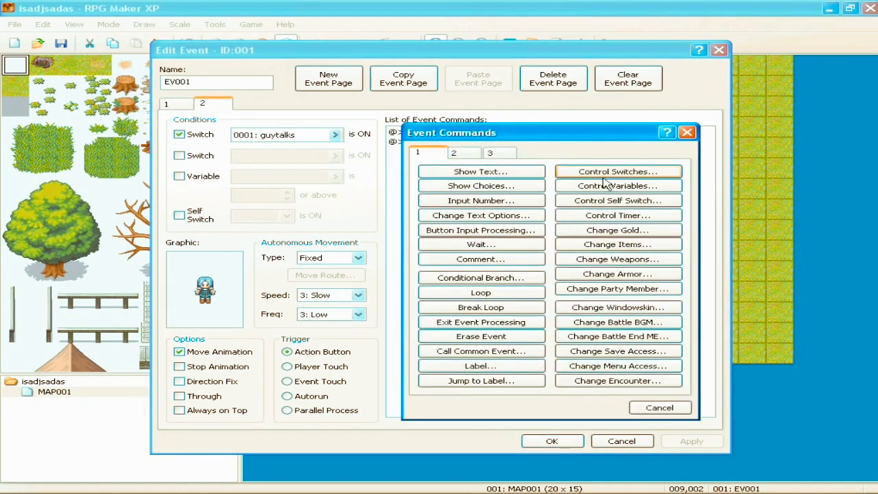
{"action": "left_click", "coordinate": [617, 171]}
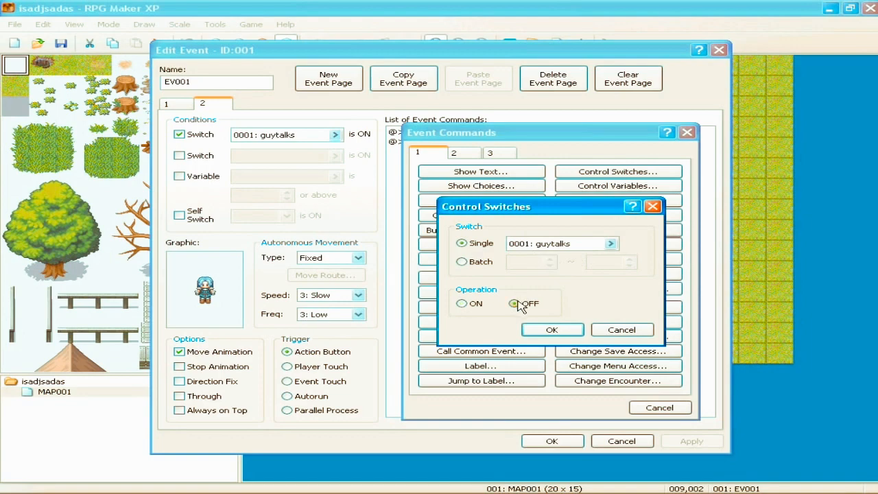
{"action": "left_click", "coordinate": [551, 329]}
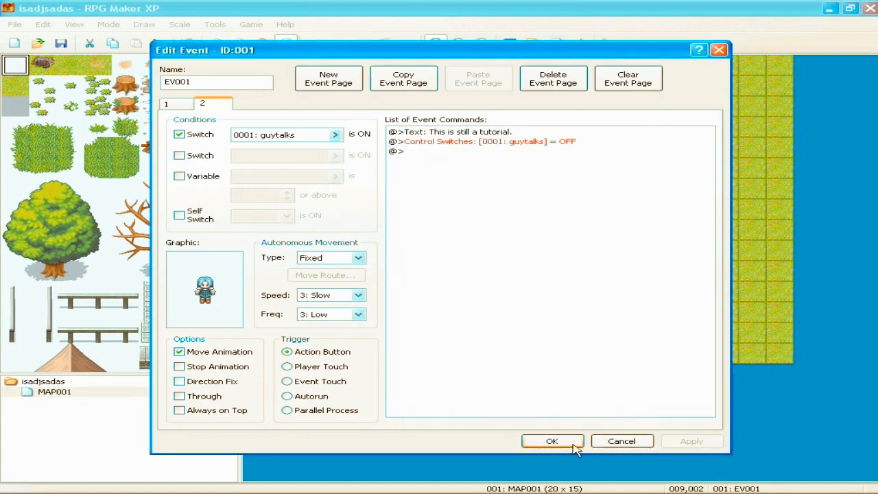
{"action": "left_click", "coordinate": [551, 442]}
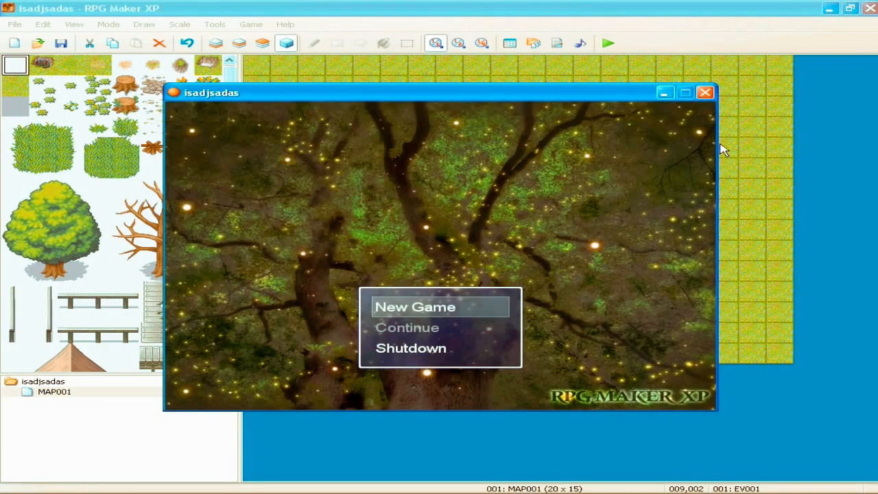
{"action": "left_click", "coordinate": [414, 307]}
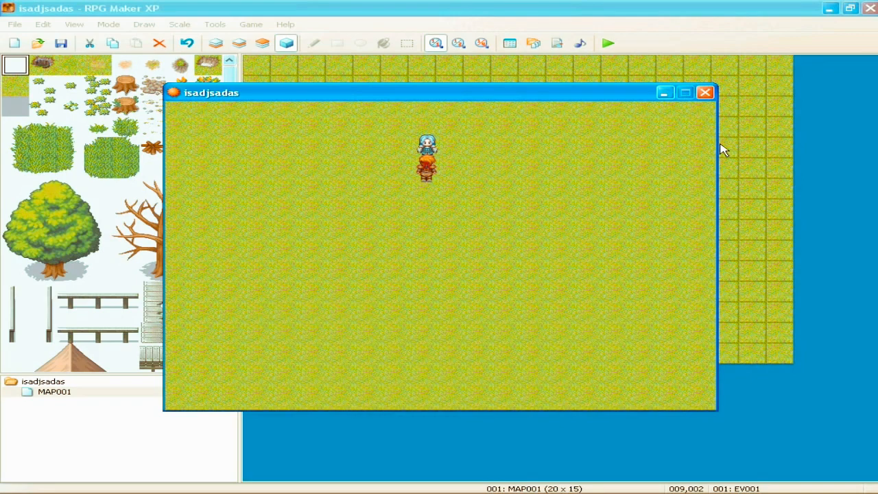
{"action": "left_click", "coordinate": [705, 94]}
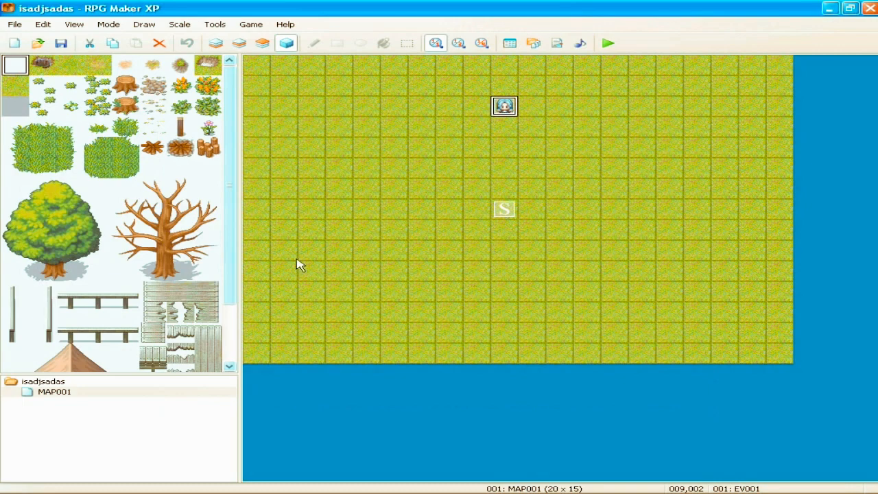
{"action": "right_click", "coordinate": [505, 107]}
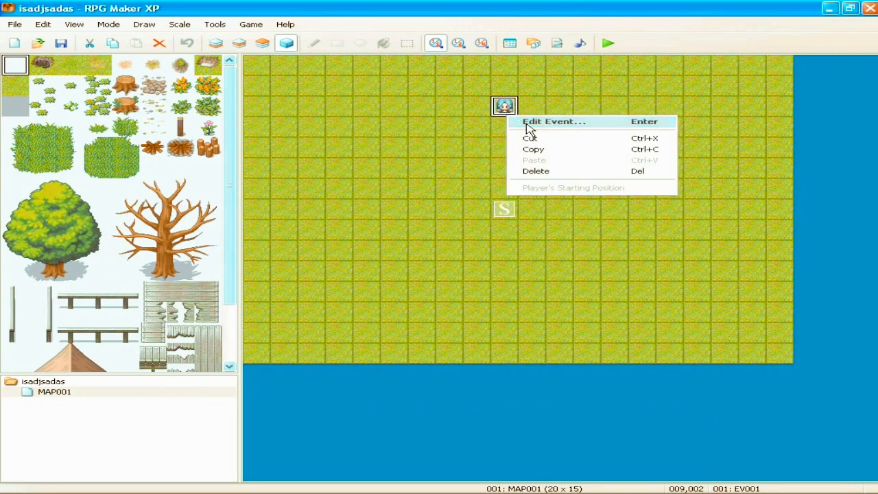
{"action": "left_click", "coordinate": [553, 121]}
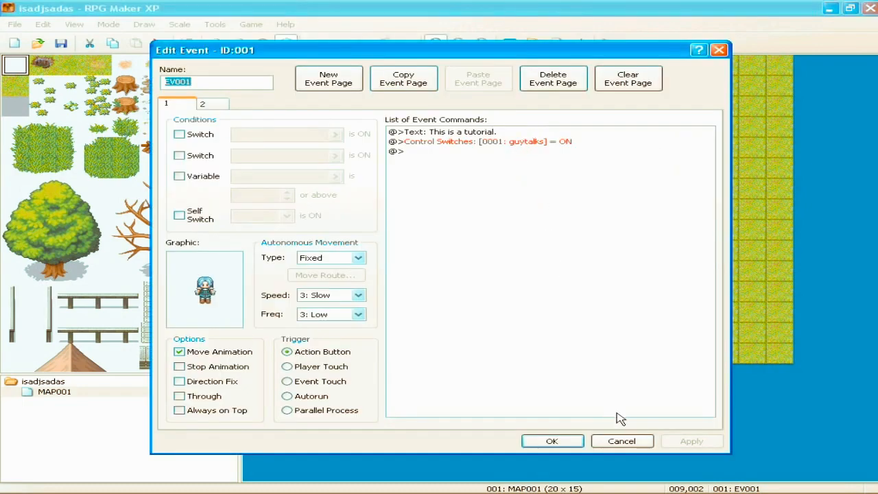
{"action": "left_click", "coordinate": [551, 441]}
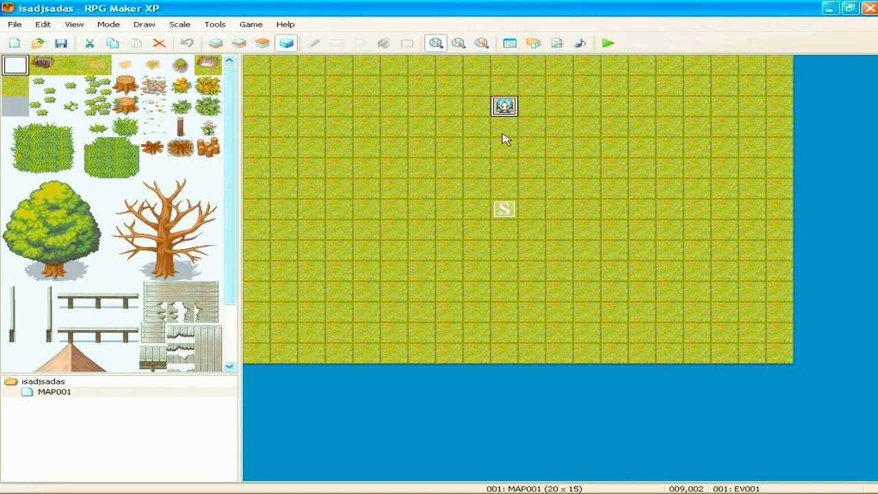
{"action": "mouse_move", "coordinate": [532, 107]}
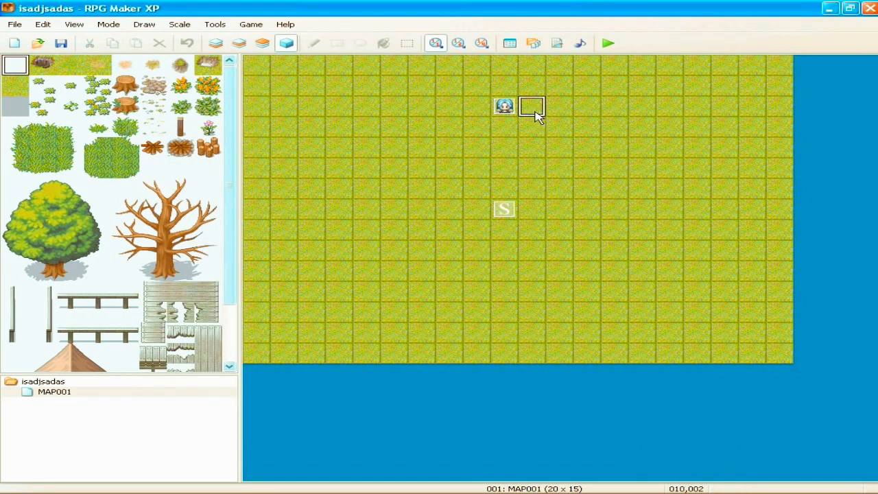
Create event EV002 a few tiles left of the NPC and pick a character sprite for it.
{"action": "left_click", "coordinate": [505, 107]}
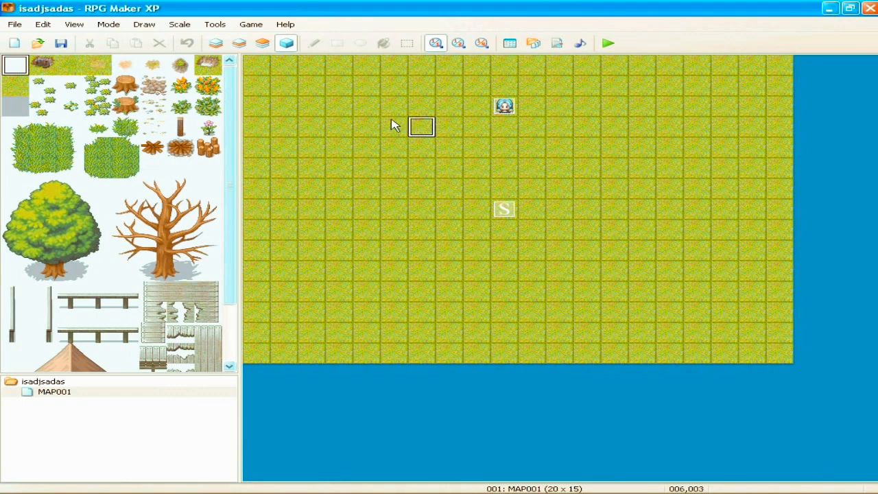
{"action": "mouse_move", "coordinate": [392, 107]}
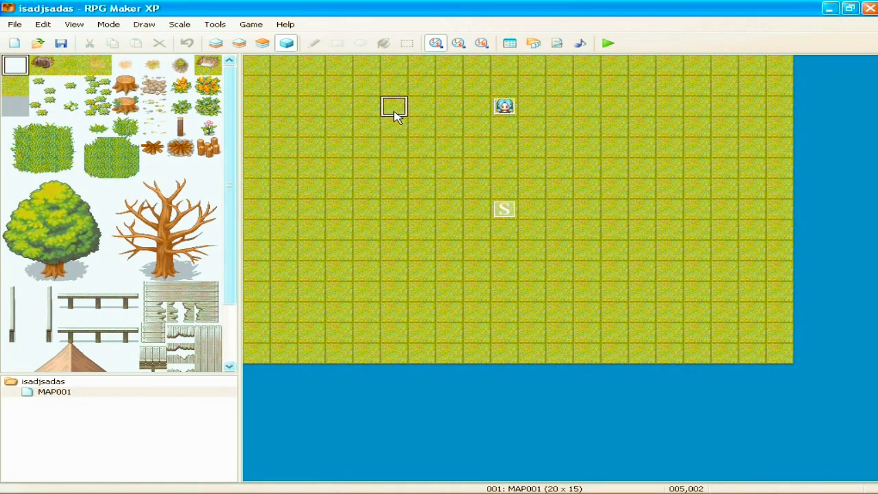
{"action": "double_click", "coordinate": [392, 107]}
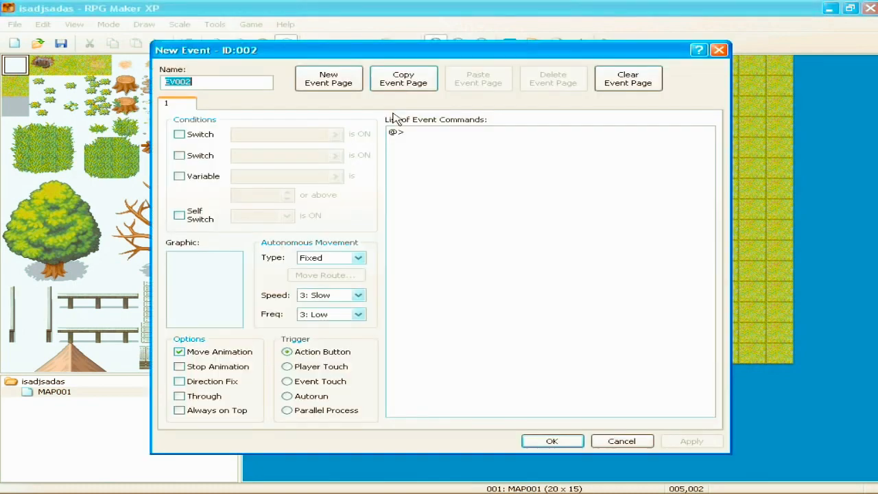
{"action": "left_click", "coordinate": [203, 288]}
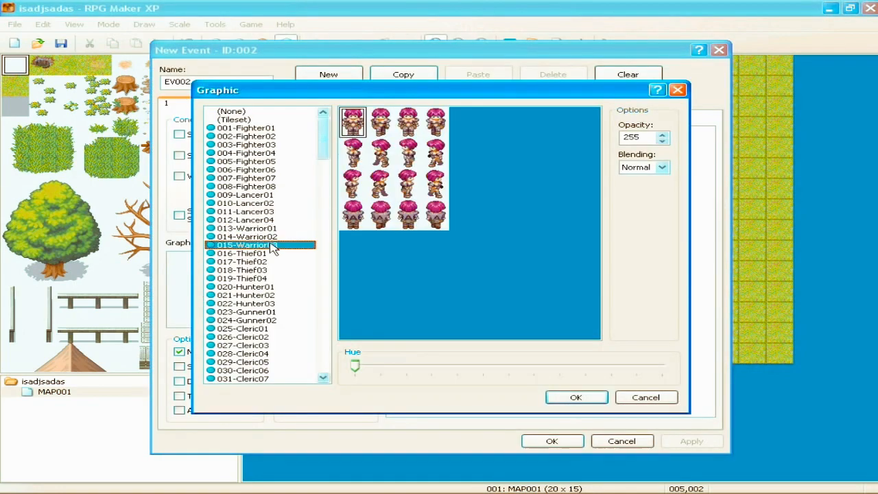
{"action": "left_click", "coordinate": [241, 277]}
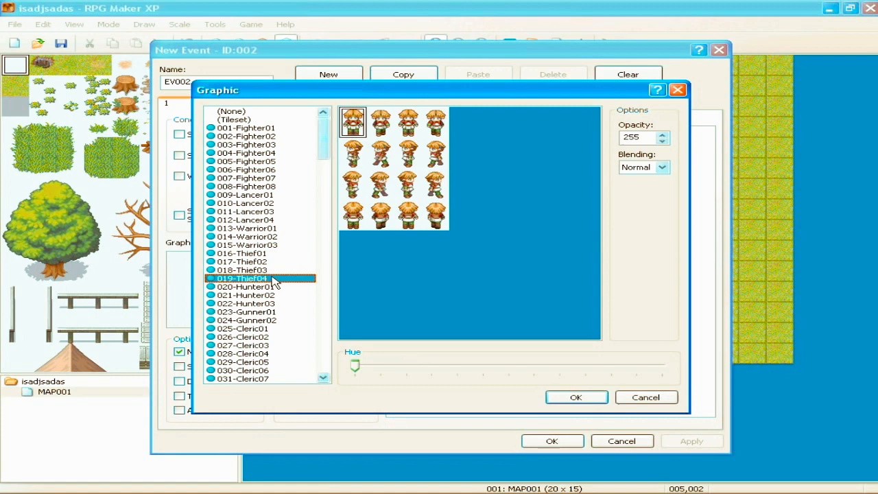
{"action": "left_click", "coordinate": [576, 397]}
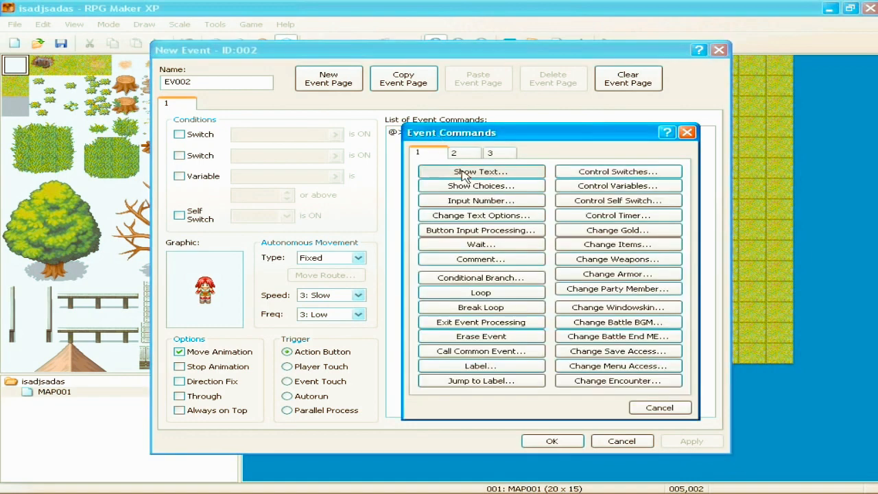
Add a Show Text command reading 'Girl gives you a kiss.' to the event's first page.
{"action": "left_click", "coordinate": [480, 171]}
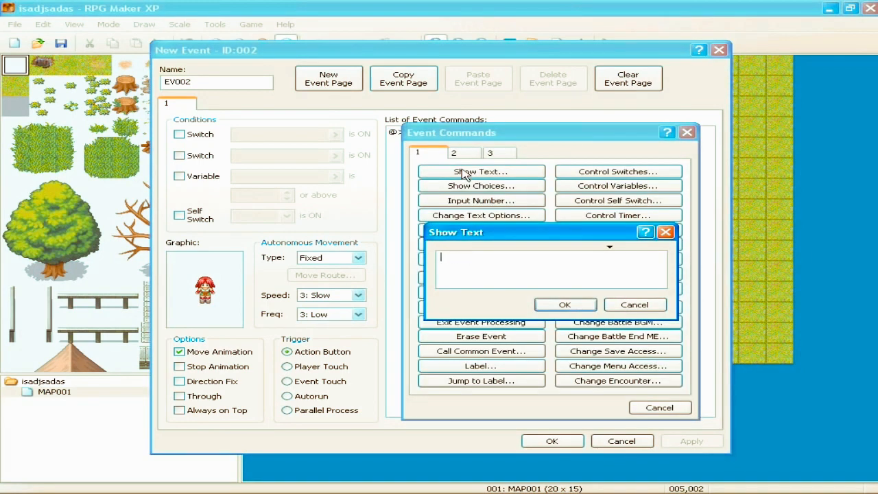
{"action": "type", "text": "Girl gives yu"}
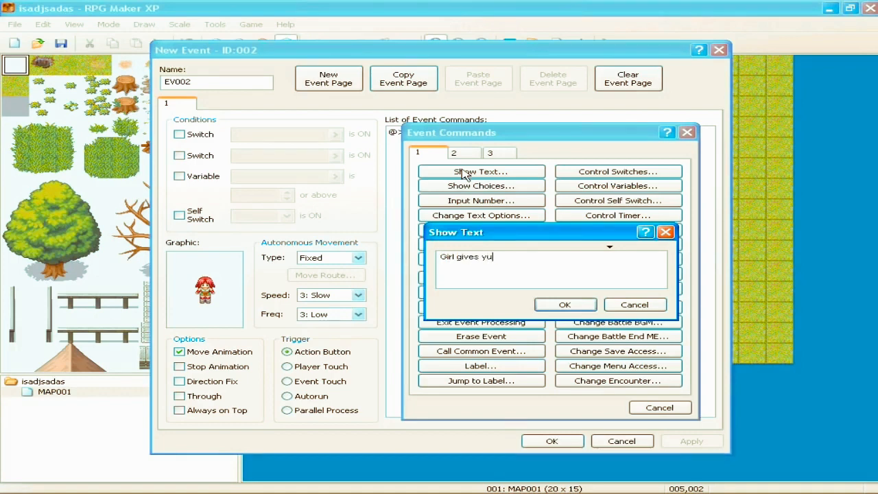
{"action": "type", "text": "ou a kiss."}
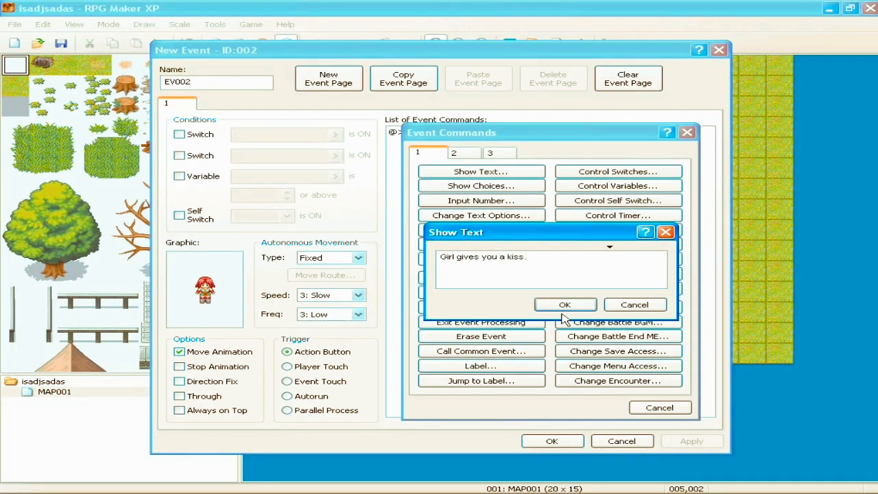
{"action": "left_click", "coordinate": [565, 305]}
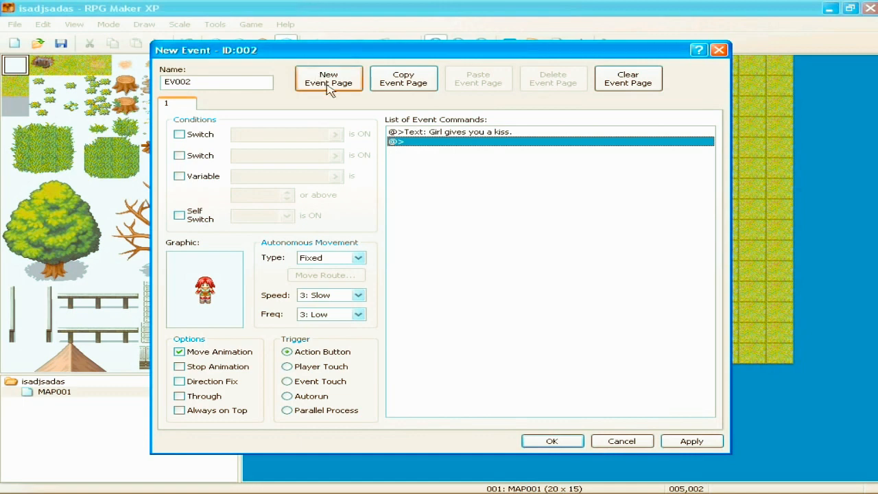
Create page 2 conditioned on variable 0001, newly named 'kiss', being 1 or above.
{"action": "left_click", "coordinate": [330, 79]}
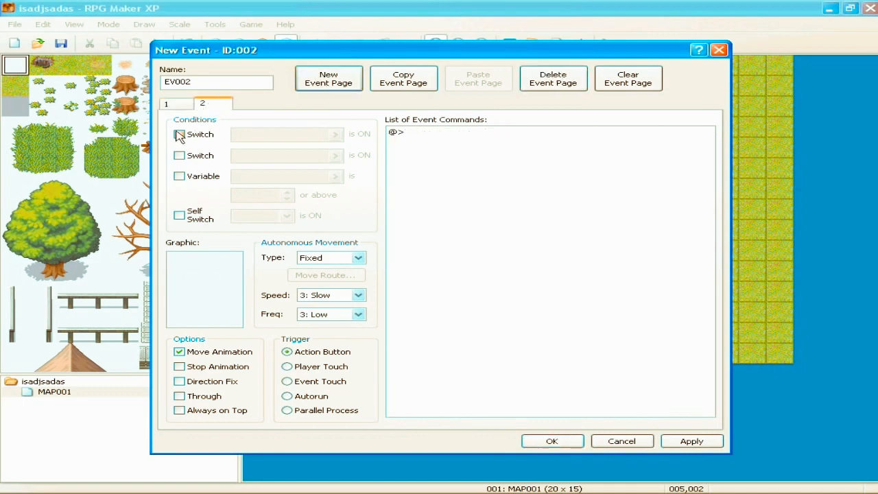
{"action": "left_click", "coordinate": [179, 135]}
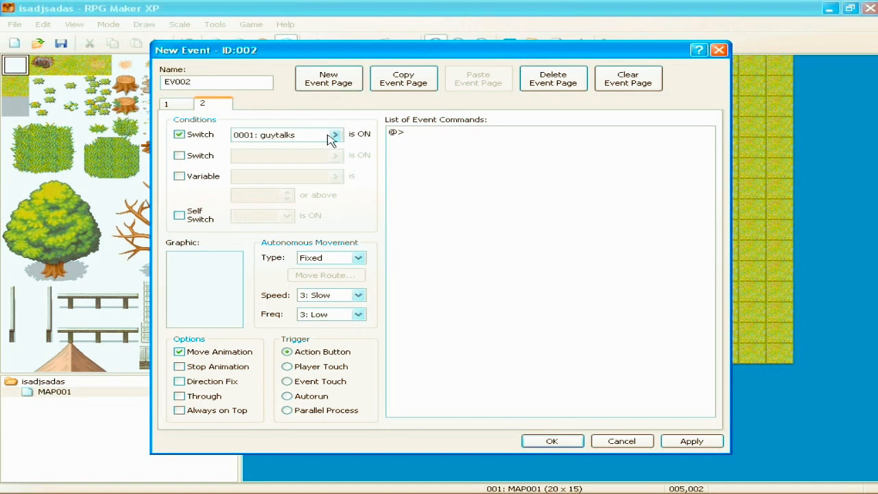
{"action": "mouse_move", "coordinate": [209, 137]}
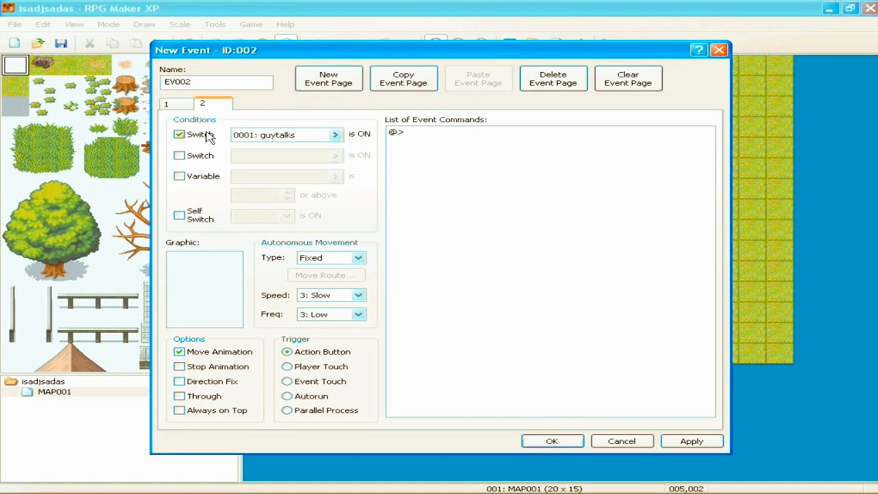
{"action": "left_click", "coordinate": [178, 134]}
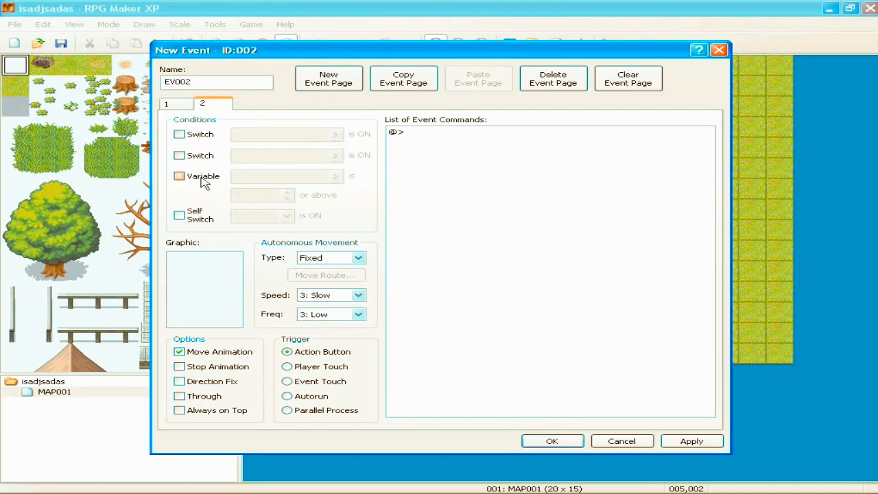
{"action": "left_click", "coordinate": [179, 175]}
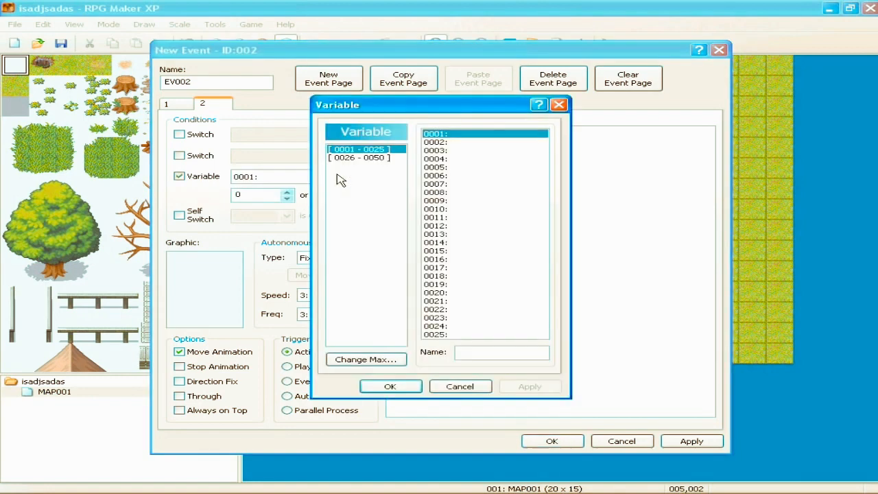
{"action": "left_click", "coordinate": [501, 351]}
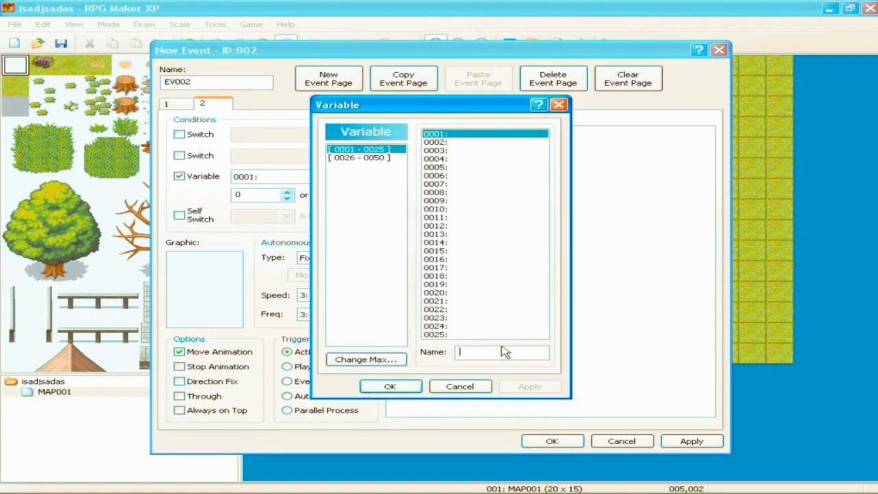
{"action": "type", "text": "kiss"}
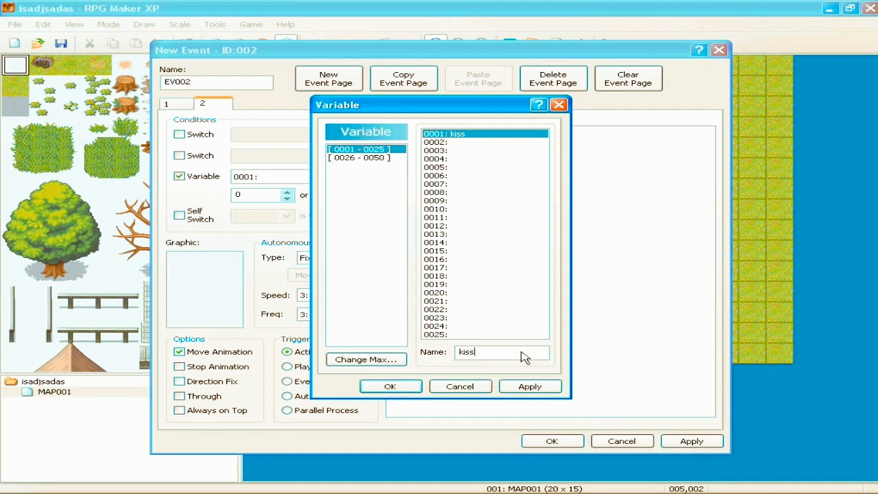
{"action": "left_click", "coordinate": [389, 387]}
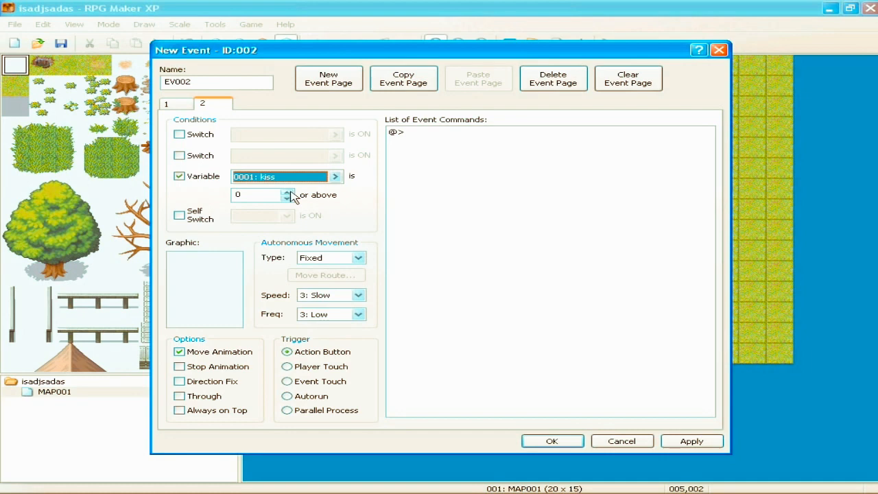
{"action": "mouse_move", "coordinate": [222, 192]}
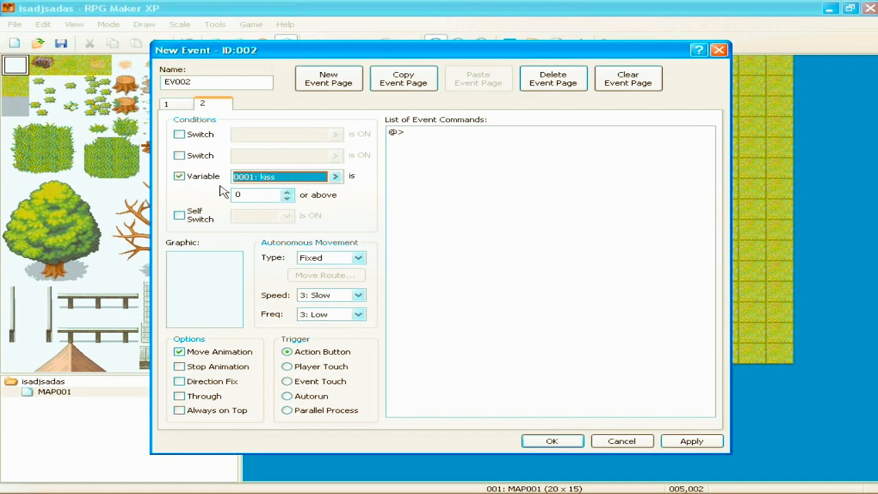
{"action": "mouse_move", "coordinate": [288, 199]}
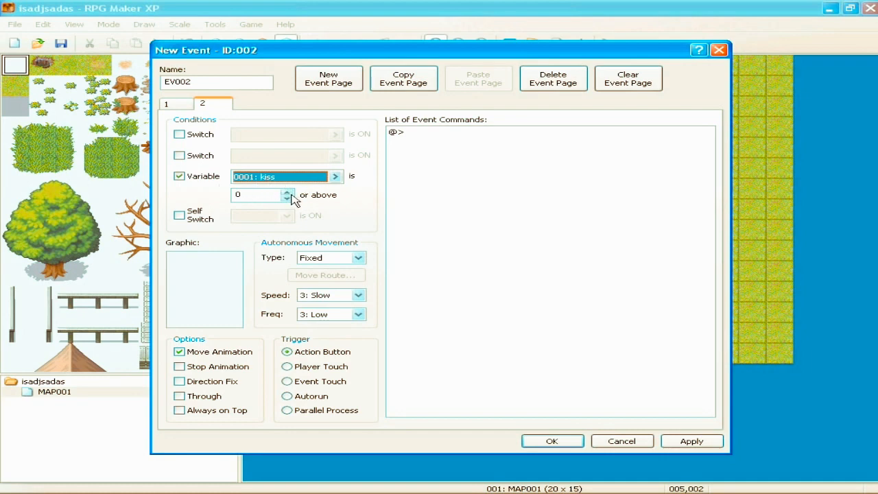
{"action": "left_click", "coordinate": [287, 192]}
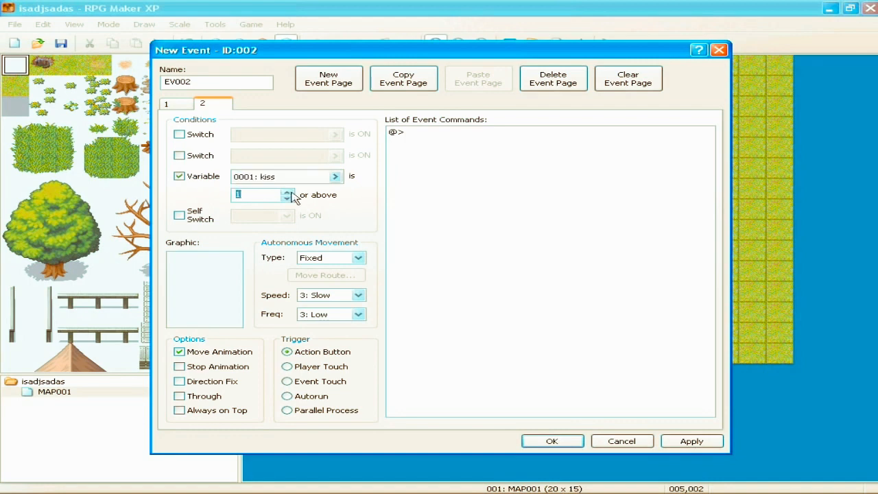
{"action": "mouse_move", "coordinate": [282, 192]}
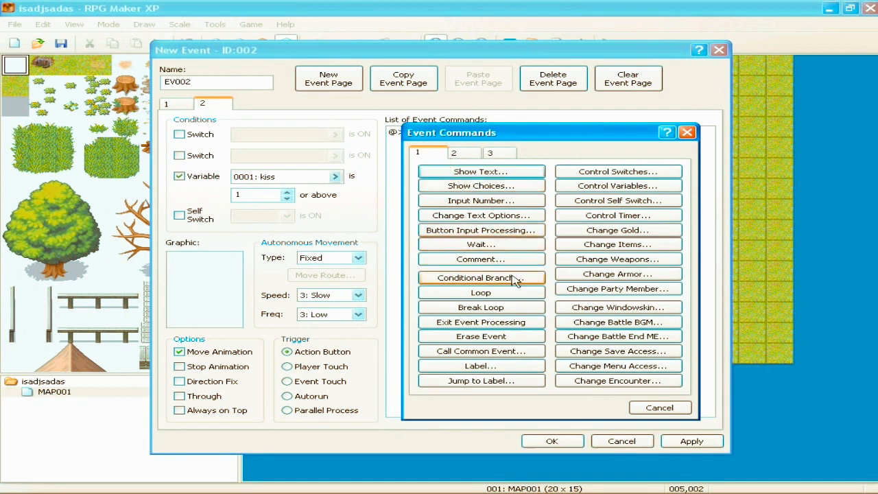
Insert a Conditional Branch testing variable 0001: kiss equal to 1, keeping the Else case.
{"action": "left_click", "coordinate": [480, 277]}
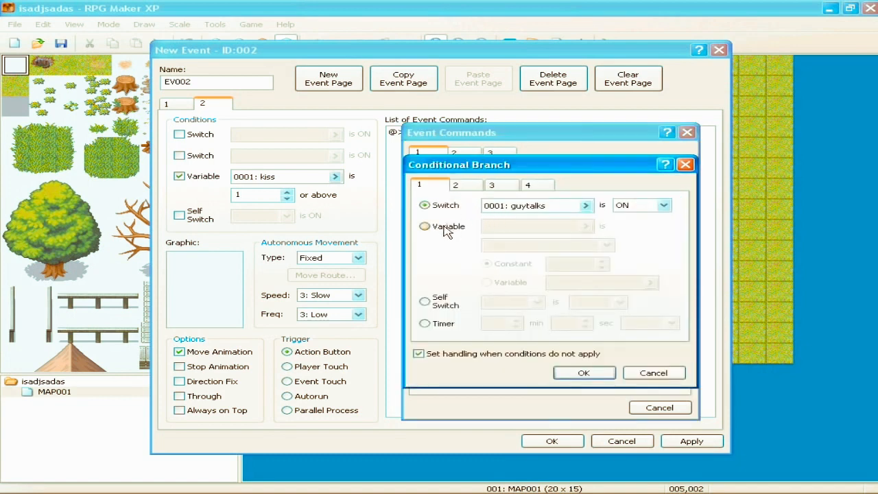
{"action": "left_click", "coordinate": [425, 227]}
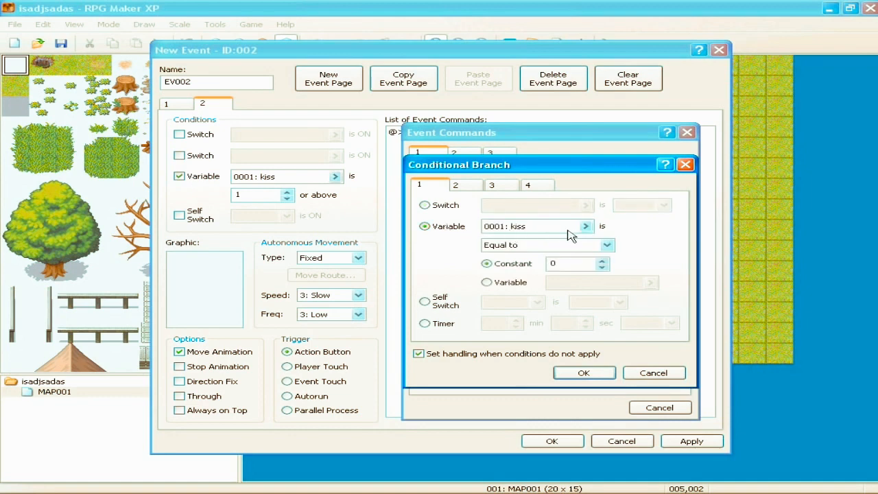
{"action": "mouse_move", "coordinate": [501, 235]}
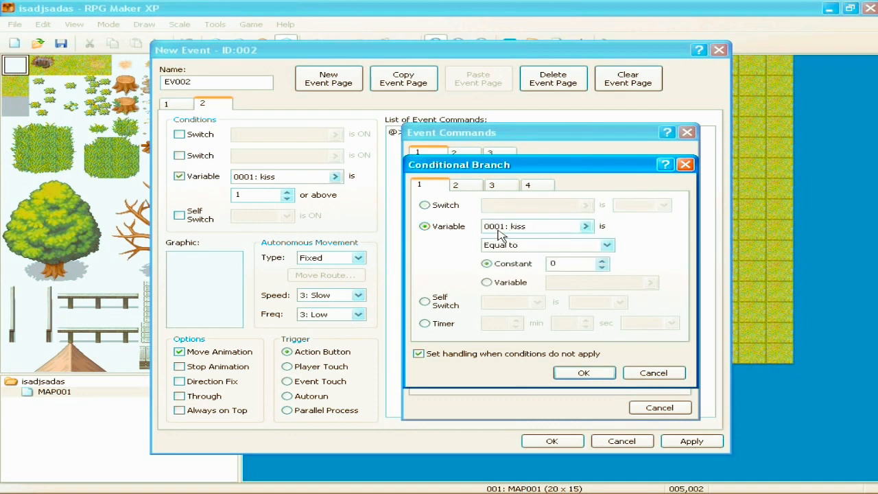
{"action": "mouse_move", "coordinate": [592, 269]}
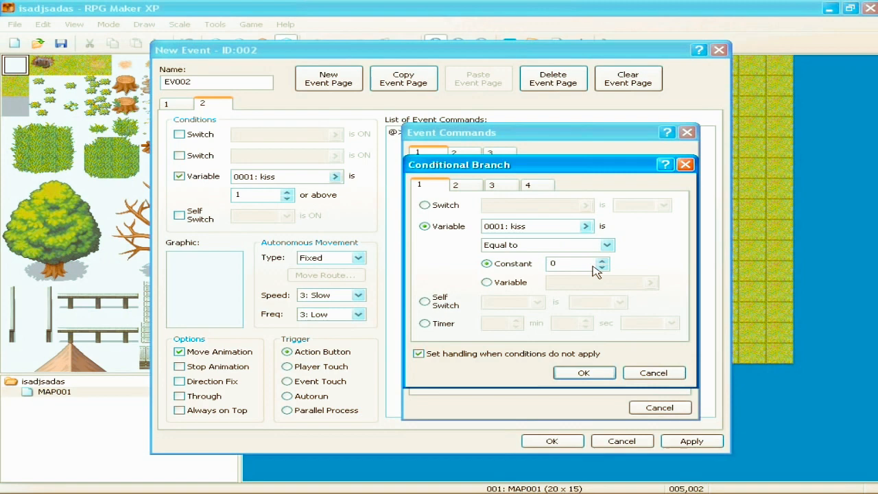
{"action": "left_click", "coordinate": [583, 373]}
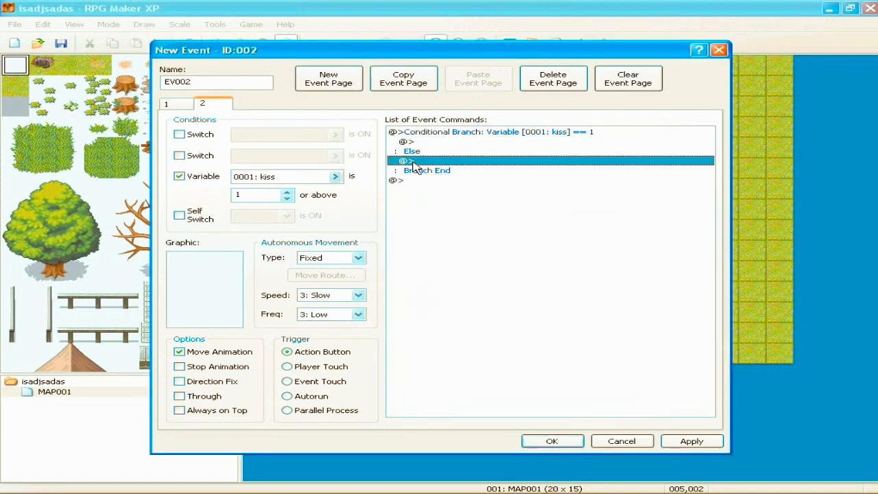
Put 'You already got a kiss from me!' inside the branch's true case.
{"action": "left_click", "coordinate": [409, 141]}
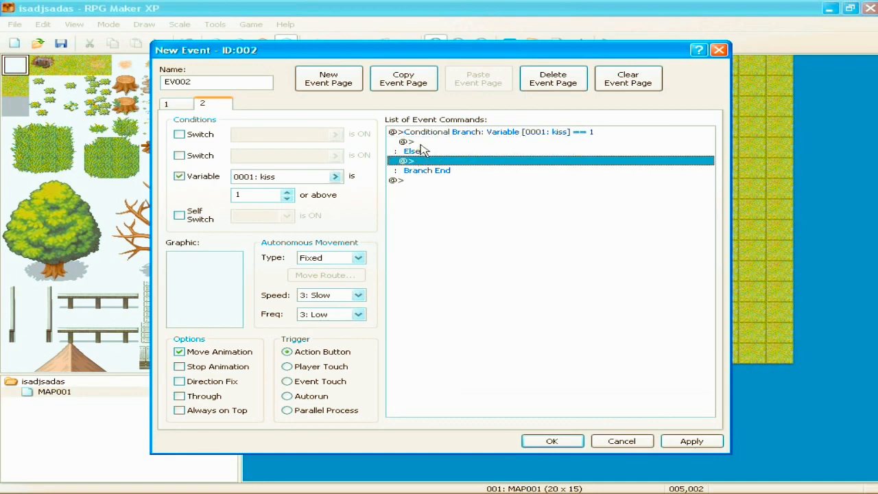
{"action": "left_click", "coordinate": [411, 142]}
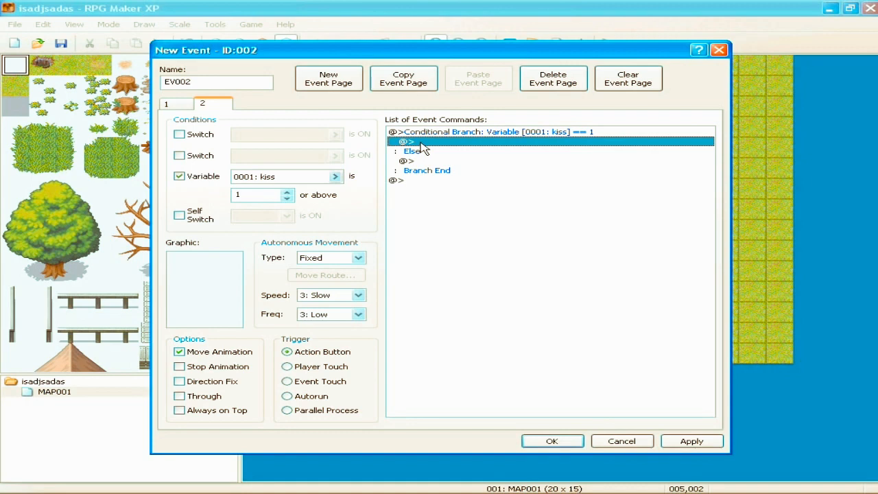
{"action": "mouse_move", "coordinate": [535, 142]}
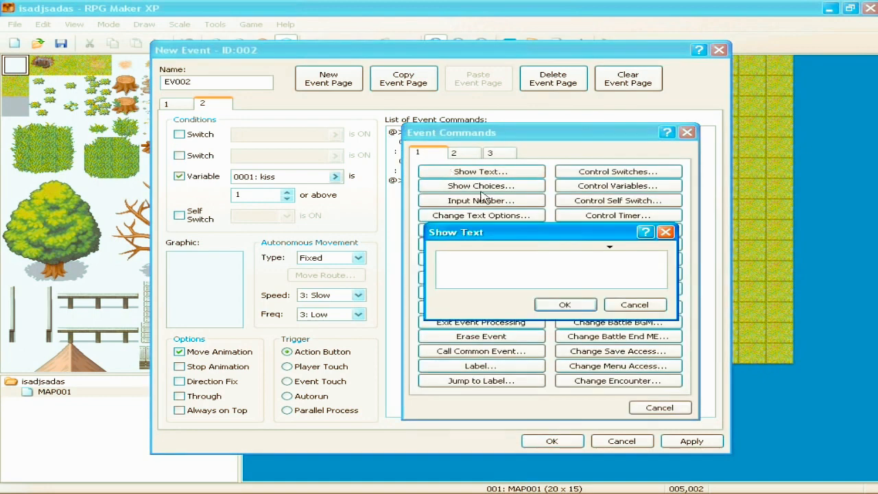
{"action": "type", "text": "You already got a k"}
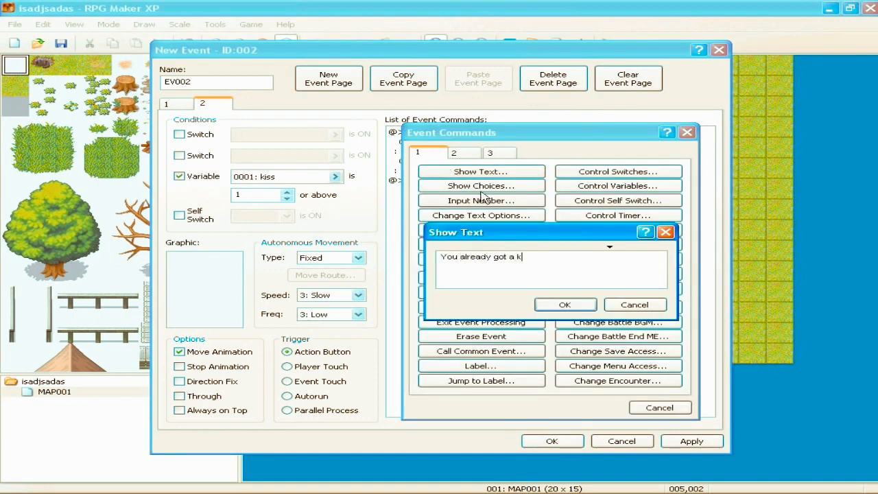
{"action": "type", "text": "iss from me!"}
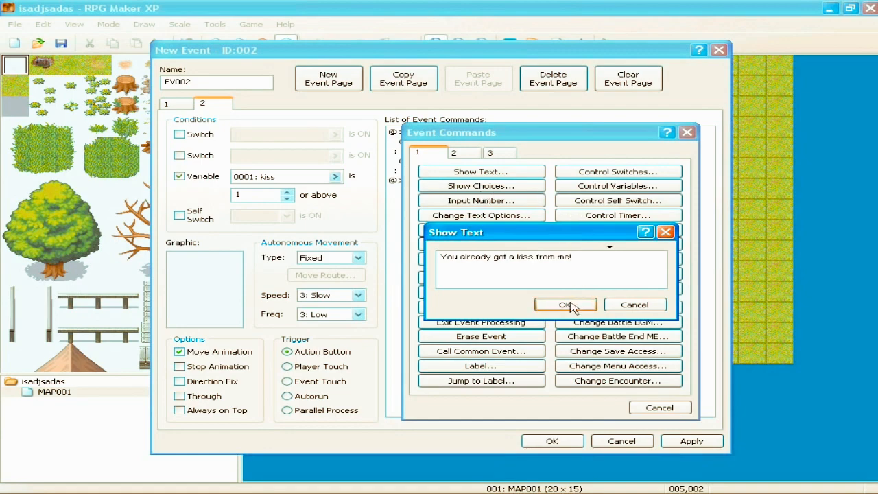
{"action": "left_click", "coordinate": [565, 304]}
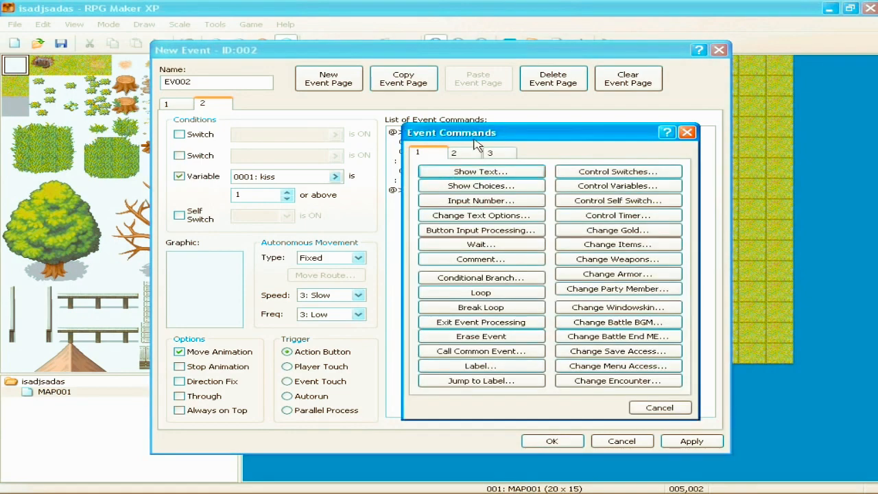
Put 'Blah blah blah.' in the Else case and apply the event changes.
{"action": "left_click", "coordinate": [480, 171]}
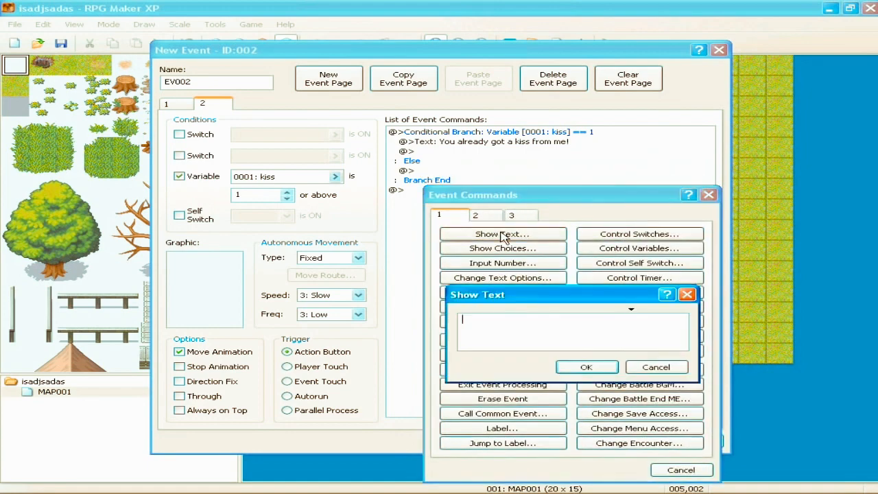
{"action": "mouse_move", "coordinate": [520, 316]}
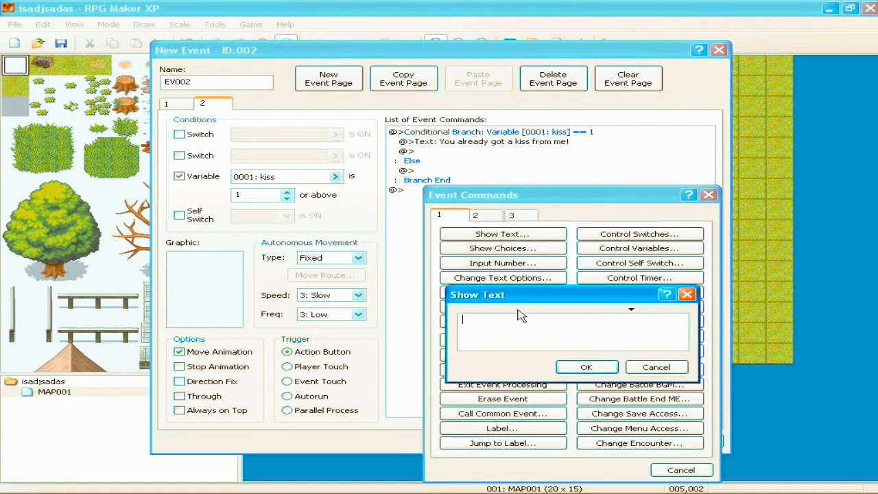
{"action": "type", "text": "Blah blah blah."}
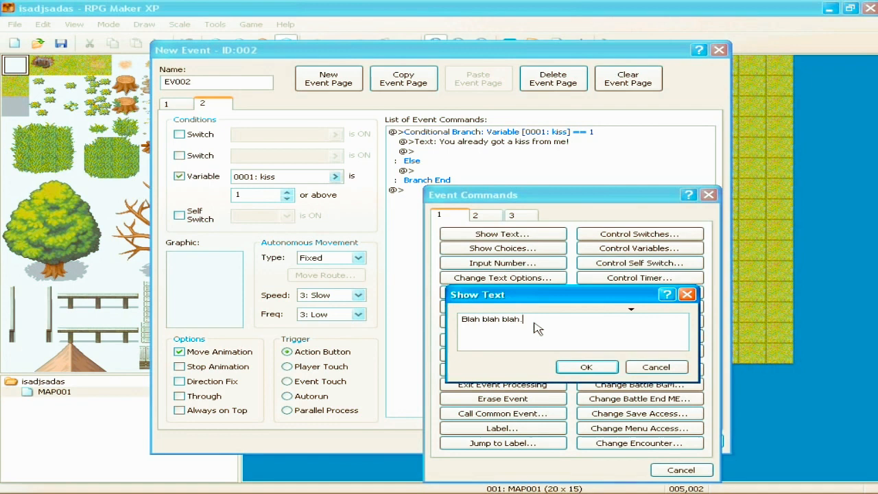
{"action": "left_click", "coordinate": [587, 366]}
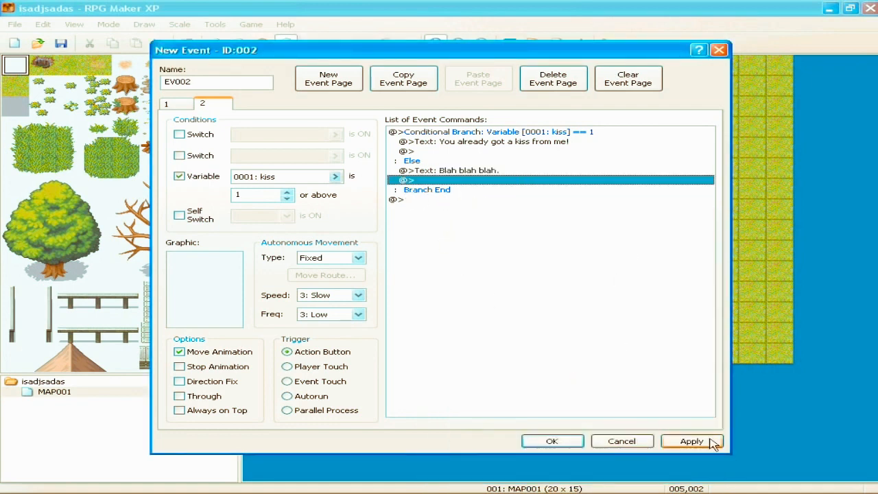
{"action": "left_click", "coordinate": [691, 441]}
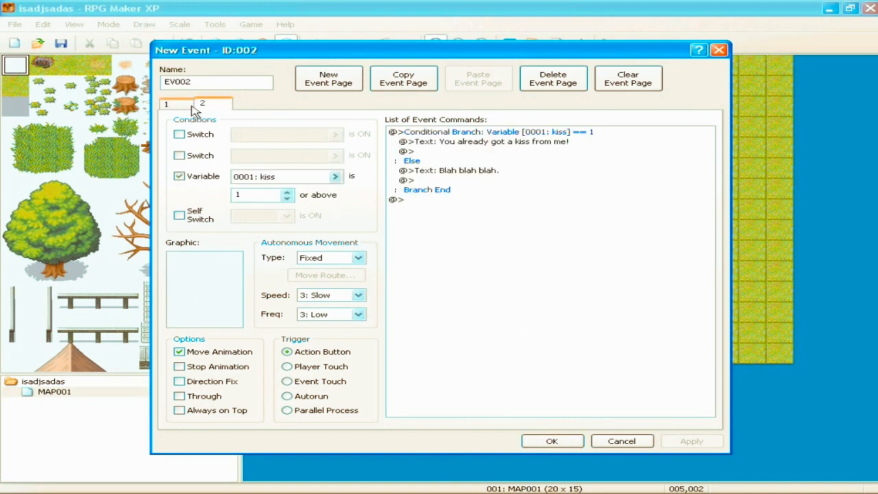
{"action": "mouse_move", "coordinate": [180, 110]}
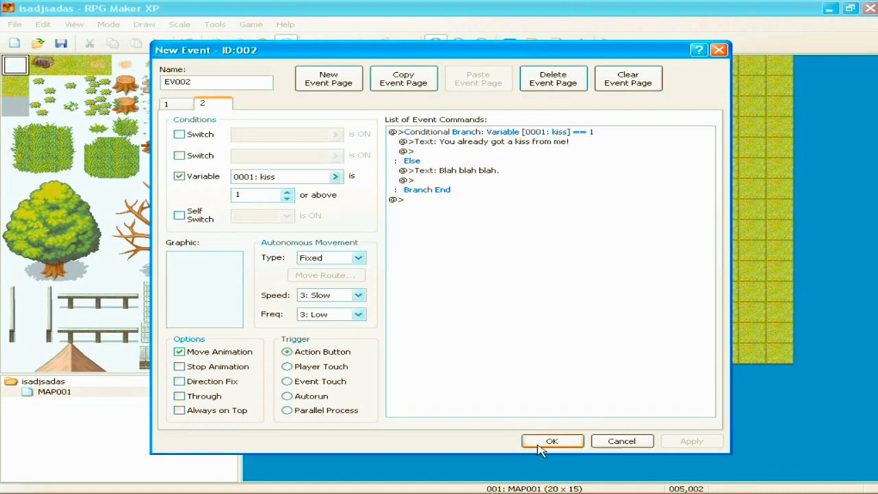
Save EV002, playtest from New Game to the map, then return to editing the event.
{"action": "left_click", "coordinate": [552, 441]}
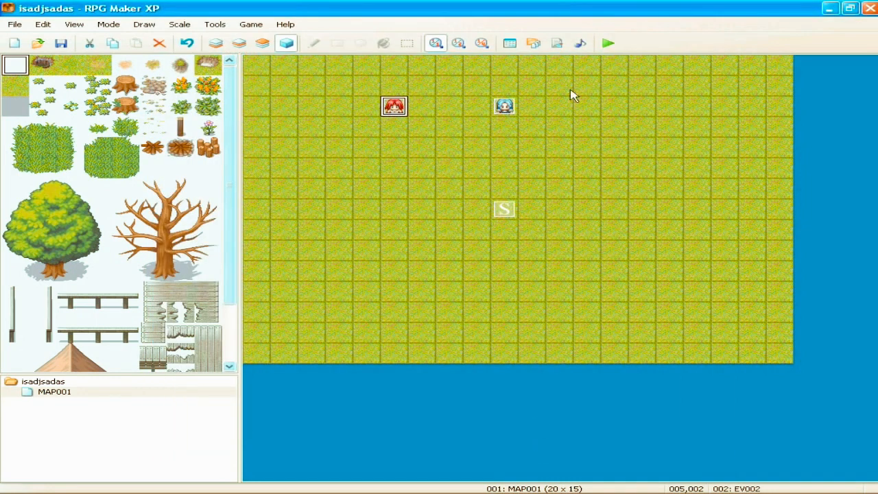
{"action": "left_click", "coordinate": [606, 42]}
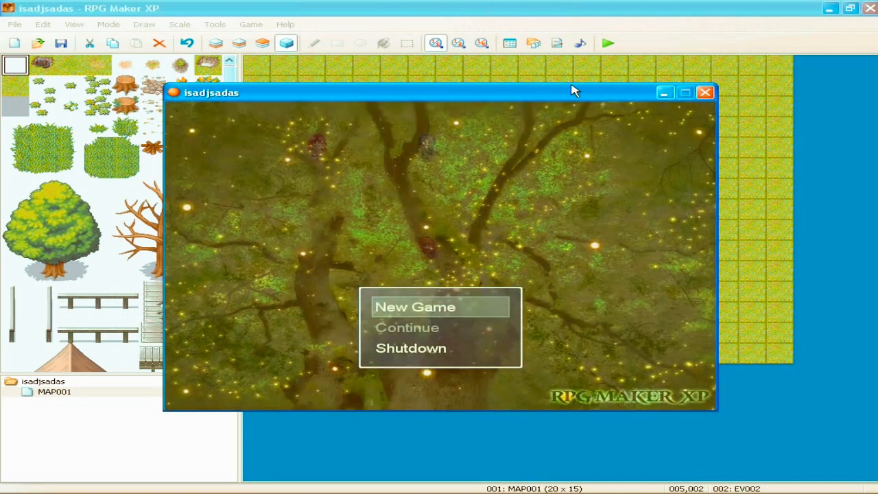
{"action": "left_click", "coordinate": [415, 307]}
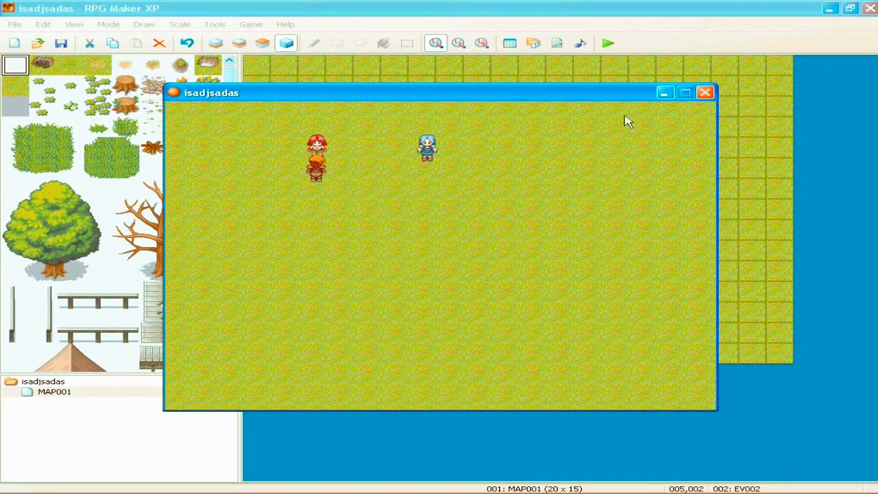
{"action": "left_click", "coordinate": [683, 93]}
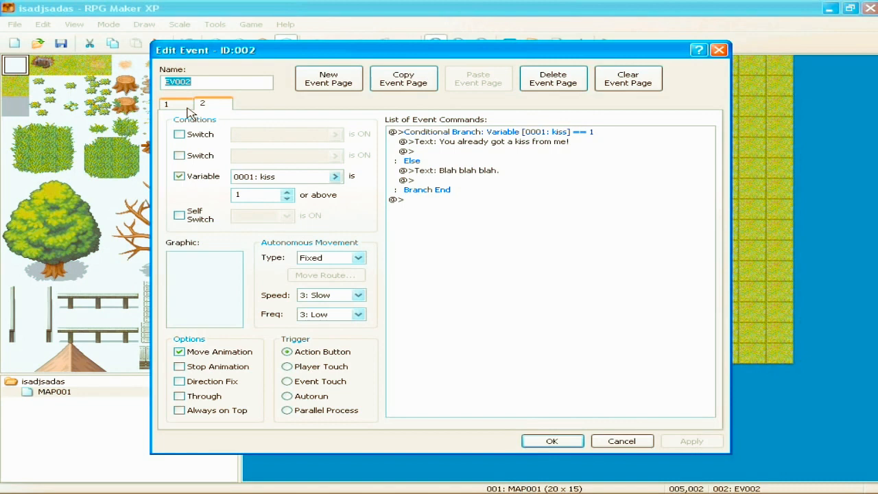
Condition page 2 on switch 0002 'girlkiss' and have page 1 set girlkiss = ON.
{"action": "left_click", "coordinate": [201, 104]}
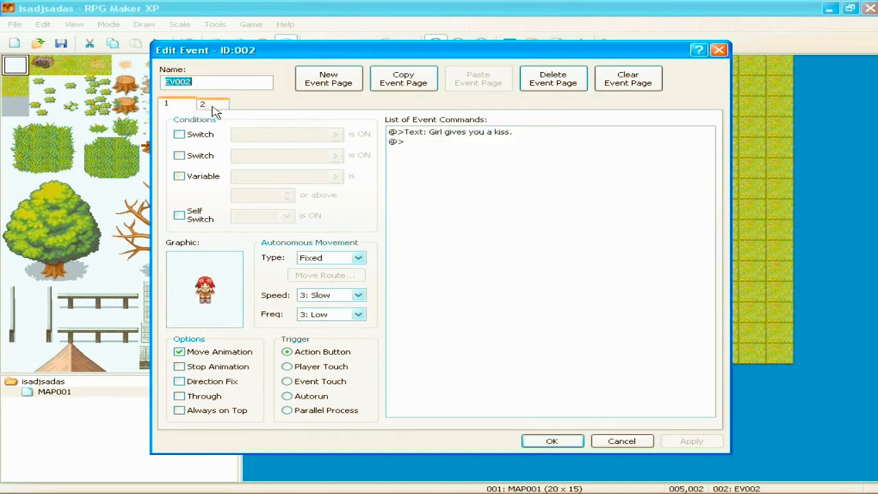
{"action": "left_click", "coordinate": [201, 103]}
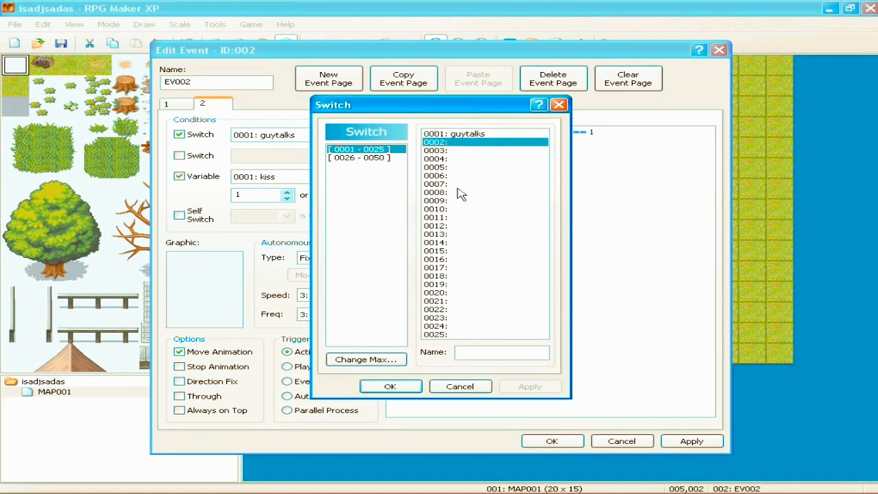
{"action": "type", "text": "girlkiss"}
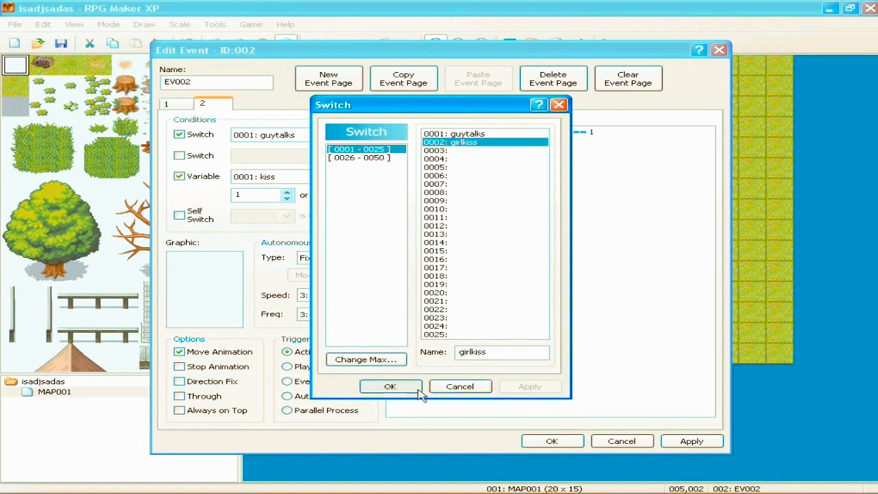
{"action": "left_click", "coordinate": [390, 387]}
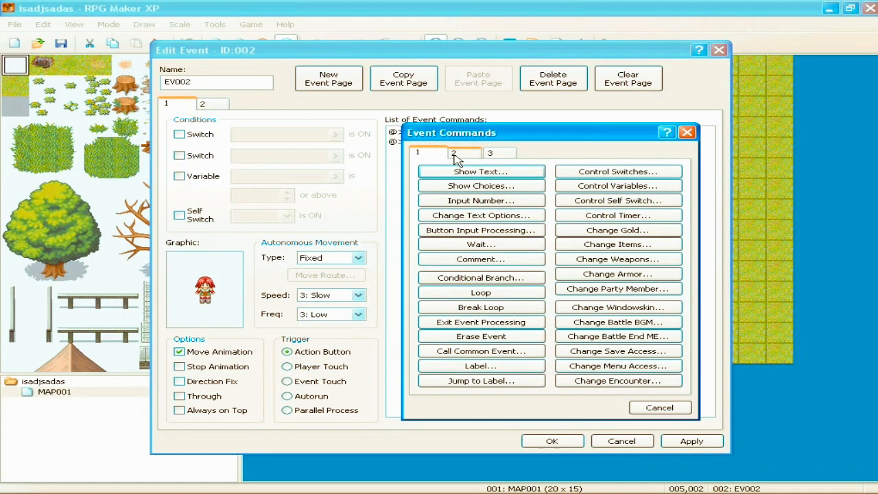
{"action": "left_click", "coordinate": [616, 171]}
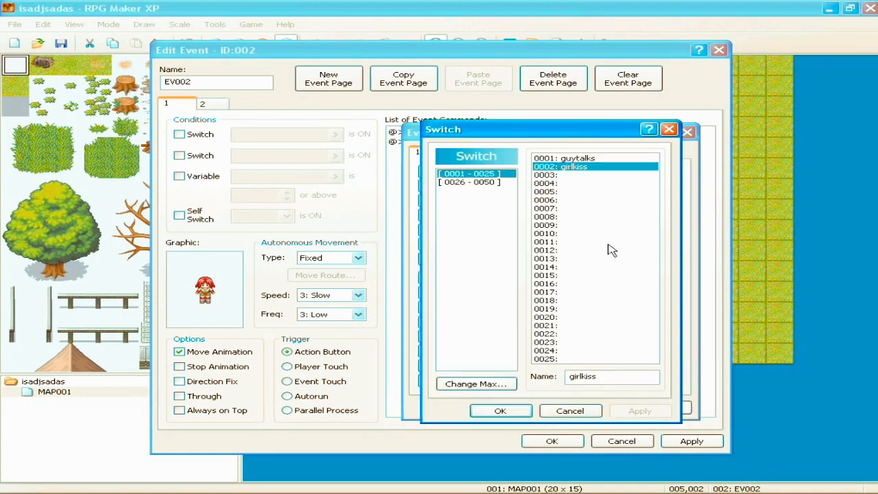
{"action": "left_click", "coordinate": [499, 410]}
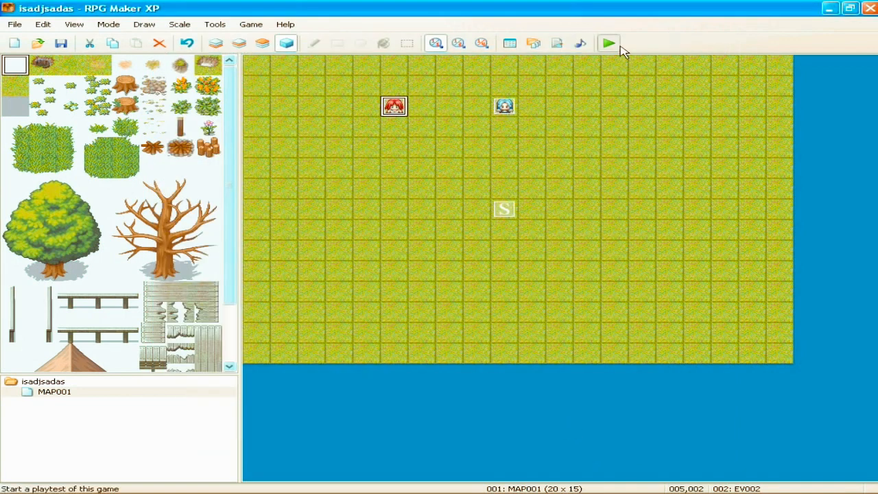
Playtest, talk to the girl to see 'Girl gives you a kiss.', and dismiss it.
{"action": "left_click", "coordinate": [609, 43]}
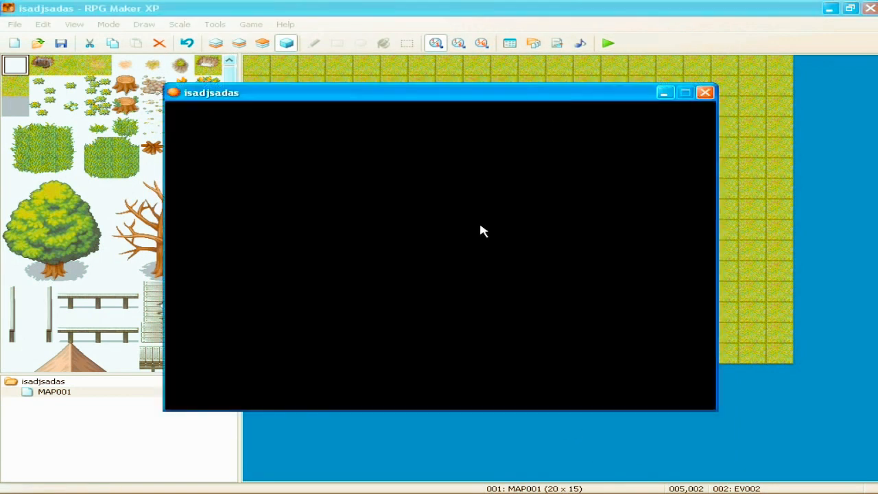
{"action": "mouse_move", "coordinate": [733, 222]}
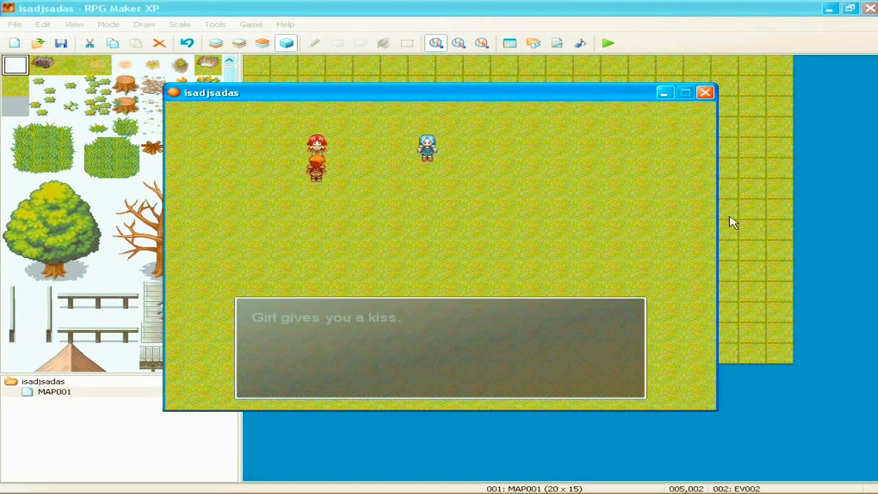
{"action": "left_click", "coordinate": [705, 92]}
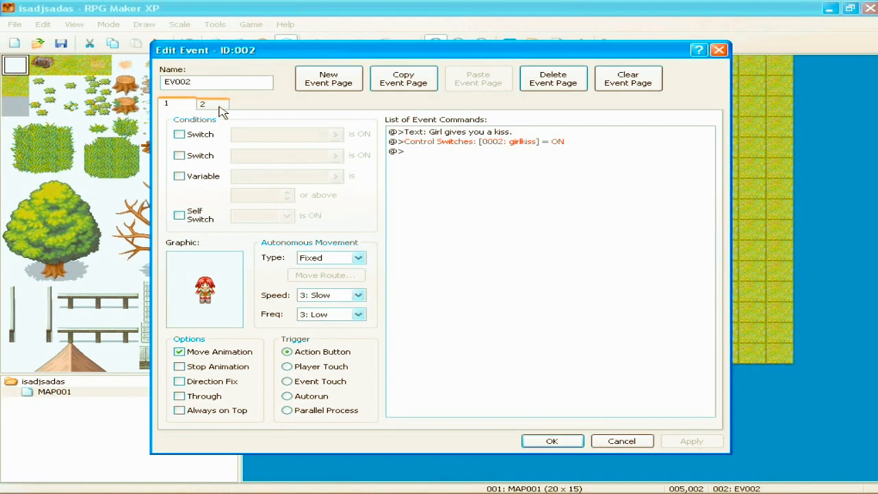
Append a Control Variables command on page 1 adding constant 1 to 0001: kiss, then save the event.
{"action": "right_click", "coordinate": [396, 151]}
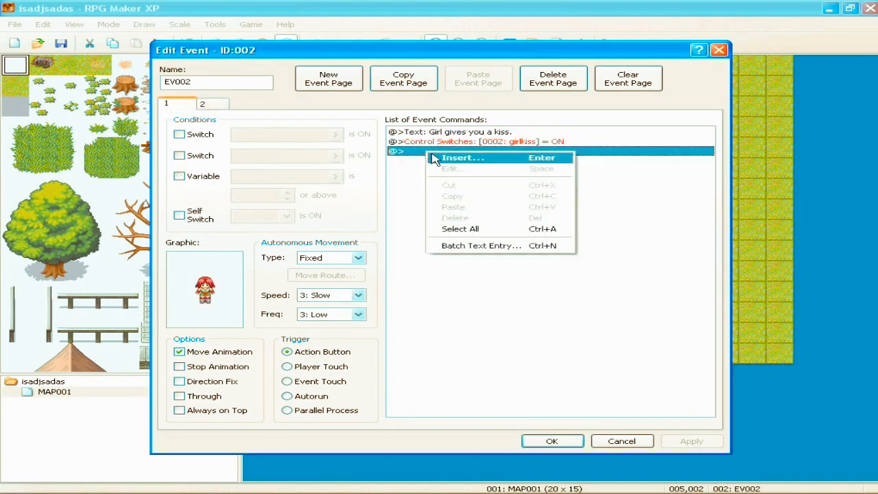
{"action": "left_click", "coordinate": [202, 105]}
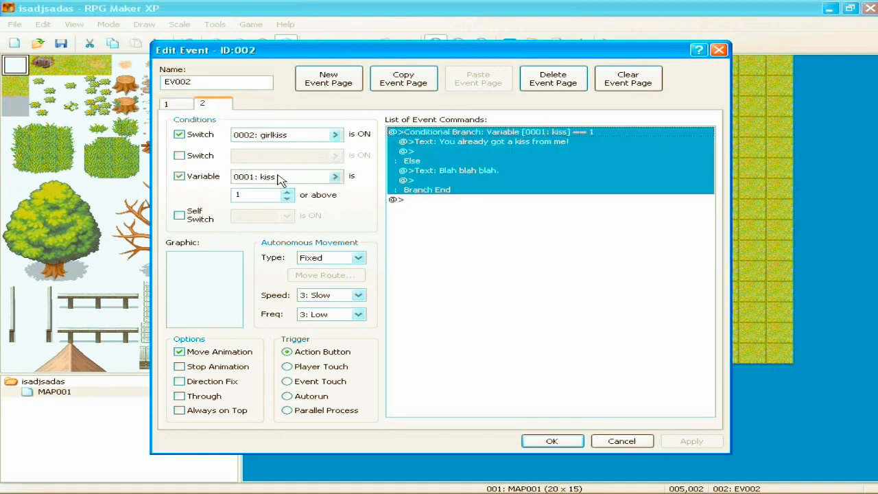
{"action": "mouse_move", "coordinate": [277, 186]}
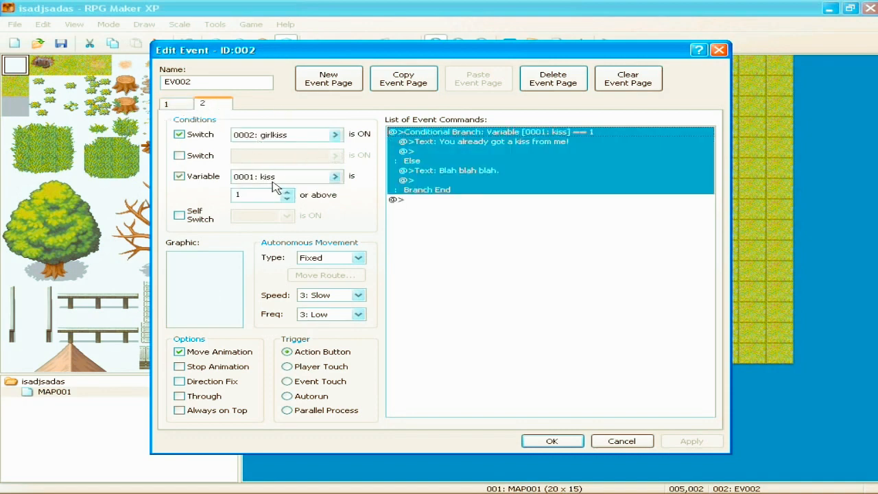
{"action": "left_click", "coordinate": [164, 105]}
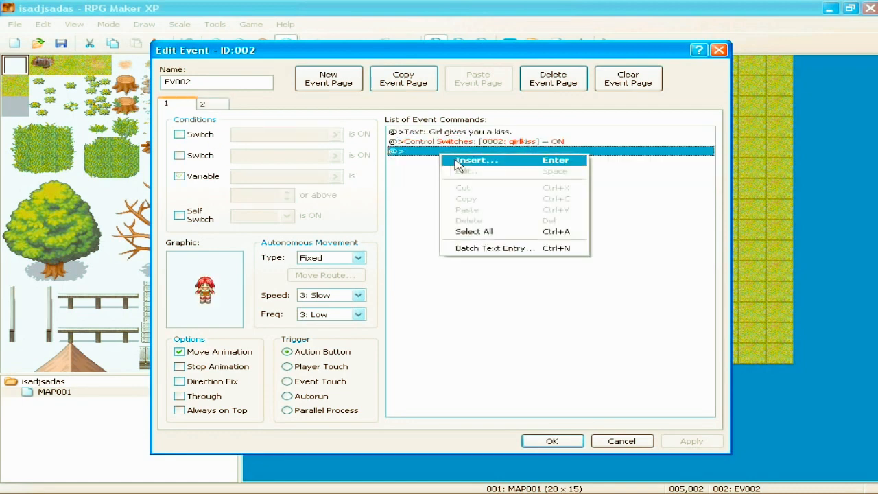
{"action": "left_click", "coordinate": [478, 159]}
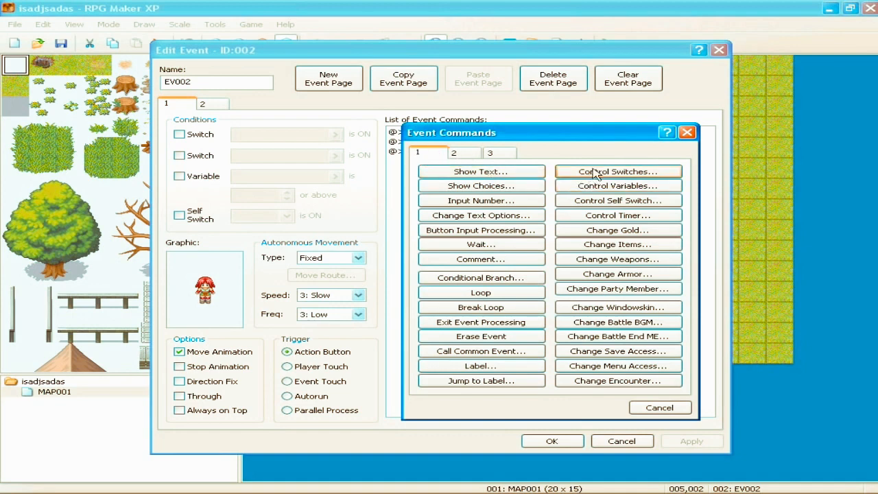
{"action": "left_click", "coordinate": [617, 186]}
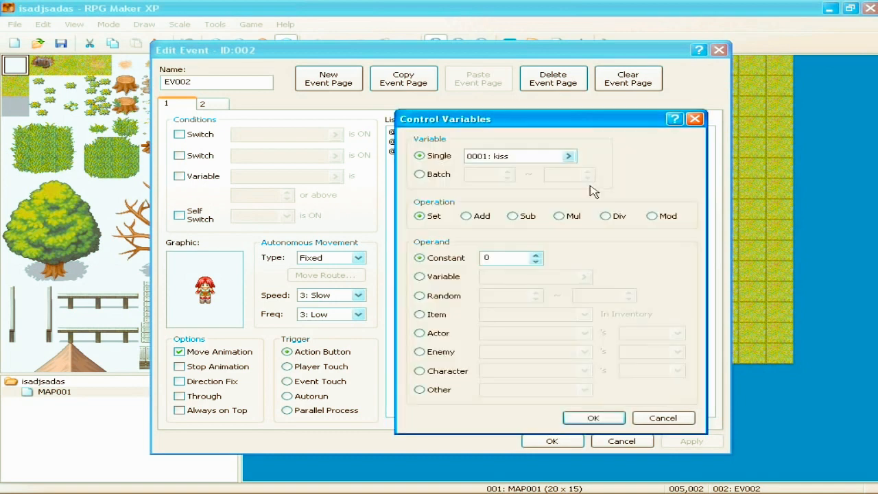
{"action": "left_click", "coordinate": [466, 215]}
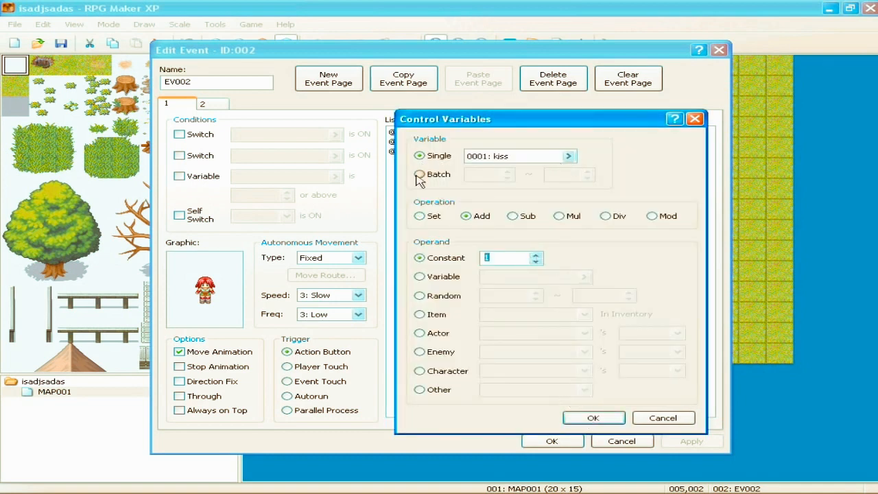
{"action": "left_click", "coordinate": [592, 417]}
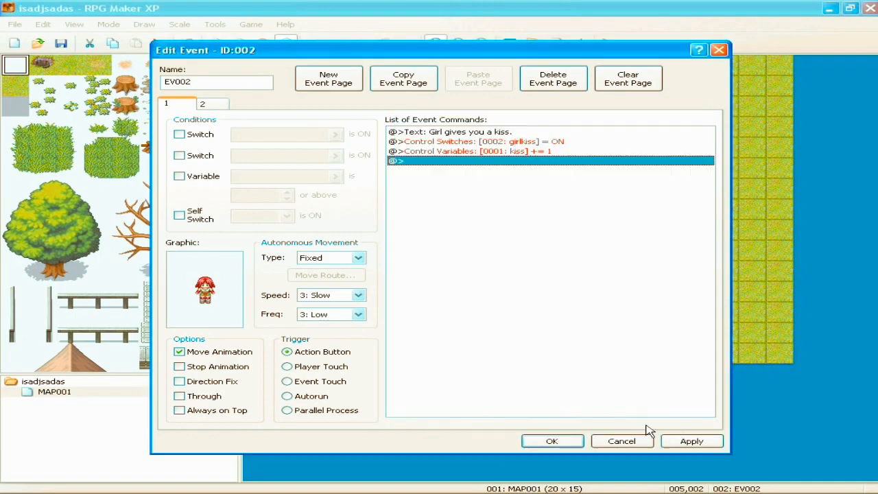
{"action": "left_click", "coordinate": [608, 42]}
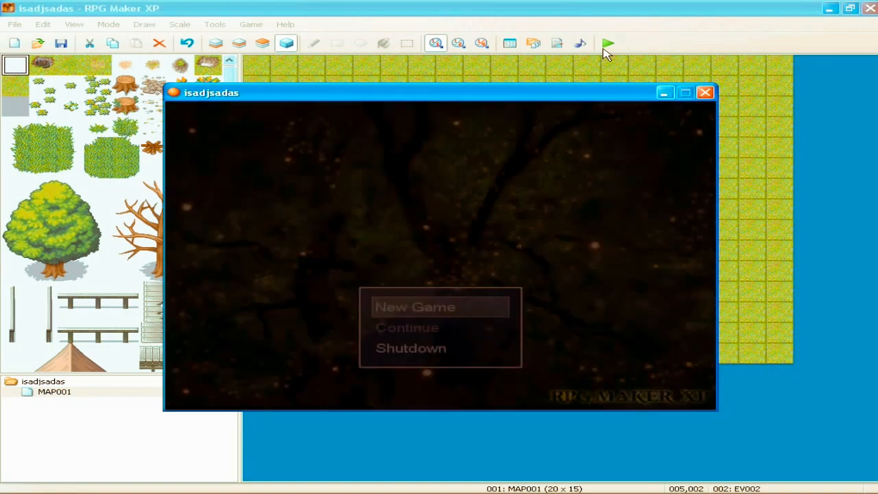
Run a quick playtest to the title screen and reopen EV002 for editing.
{"action": "left_click", "coordinate": [414, 307]}
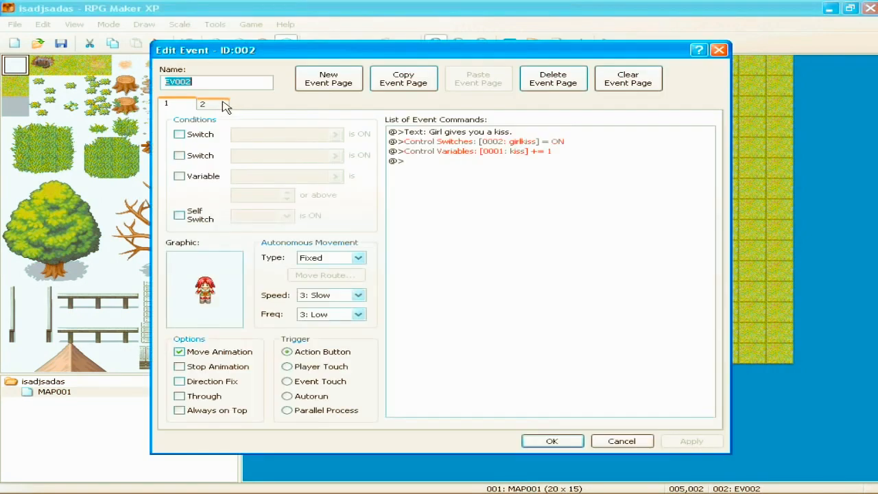
Browse Fighter/Warrior/Thief sprites for page 2's graphic, confirm one, playtest and close the game.
{"action": "double_click", "coordinate": [205, 288]}
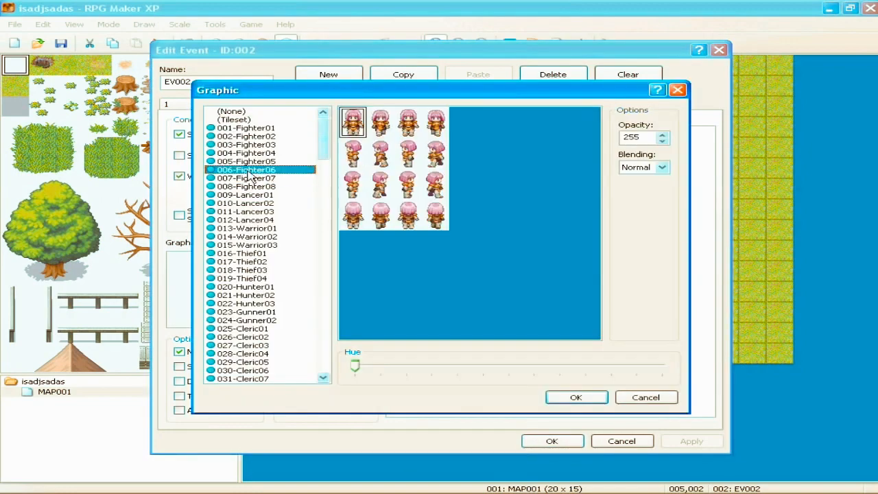
{"action": "left_click", "coordinate": [246, 236]}
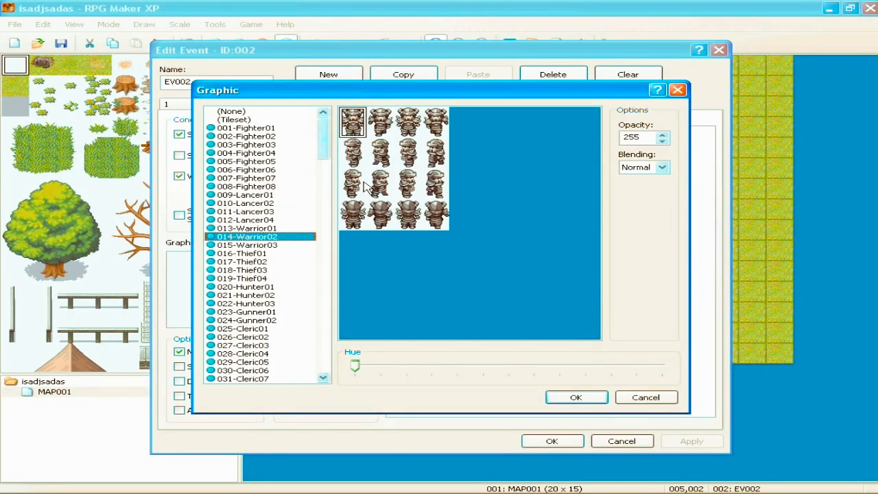
{"action": "left_click", "coordinate": [241, 261]}
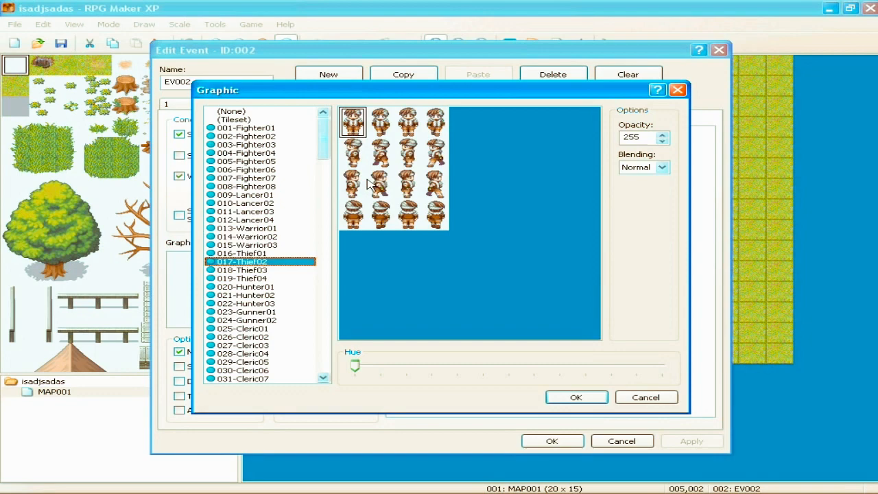
{"action": "left_click", "coordinate": [576, 398]}
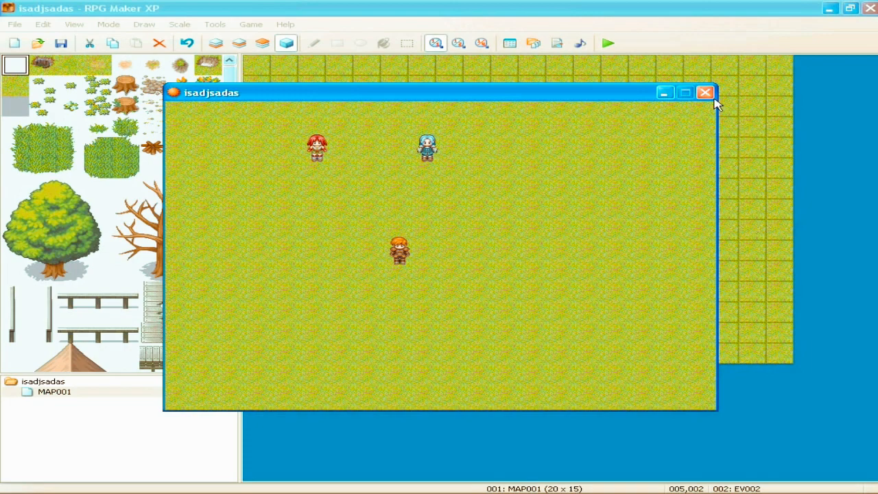
{"action": "left_click", "coordinate": [705, 94]}
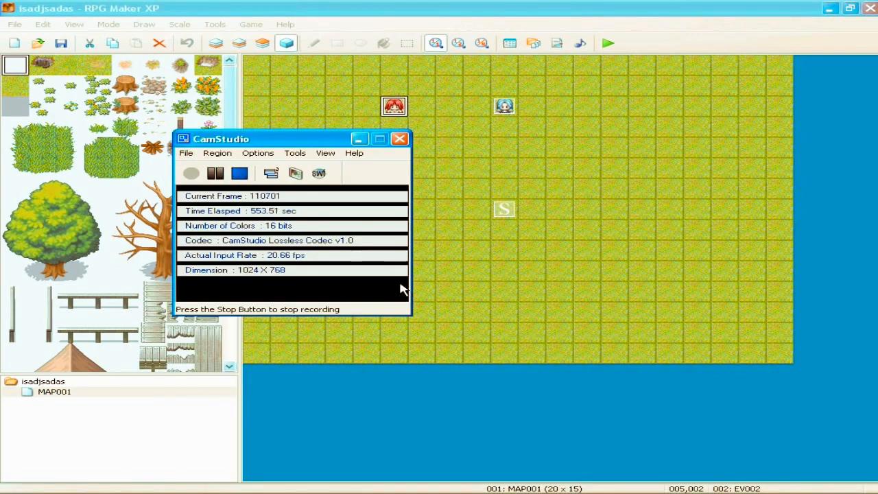
{"action": "mouse_move", "coordinate": [538, 126]}
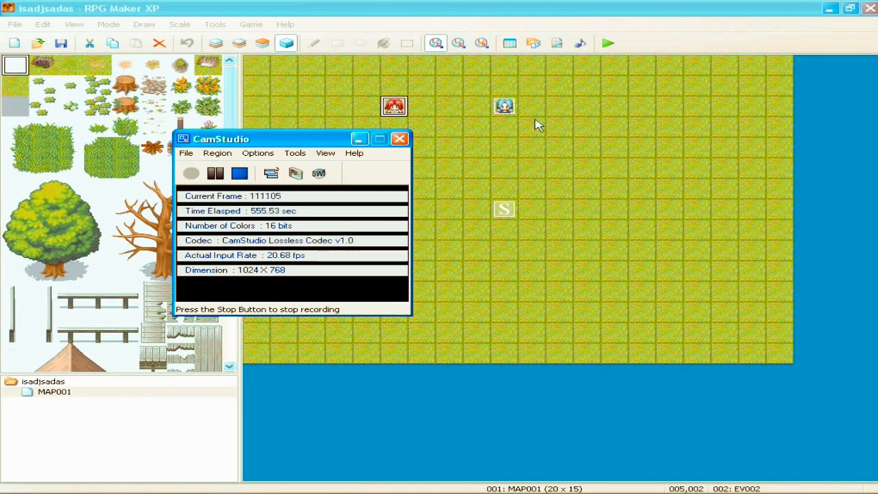
{"action": "mouse_move", "coordinate": [308, 225]}
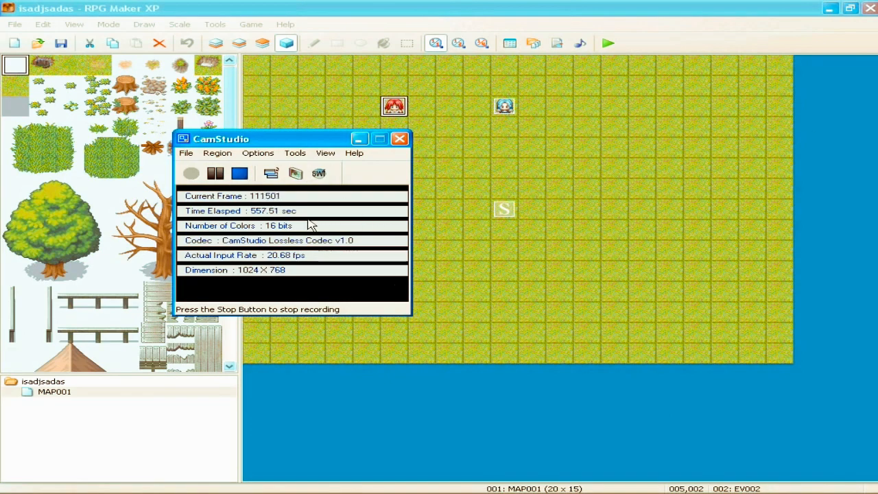